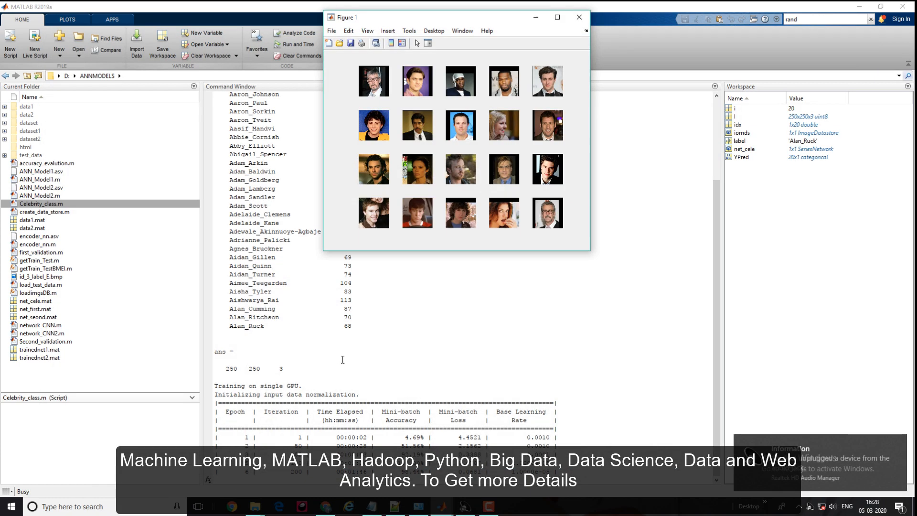
Step: Stop the celebrity training run and bring up File Explorer on drive D
left_click(579, 17)
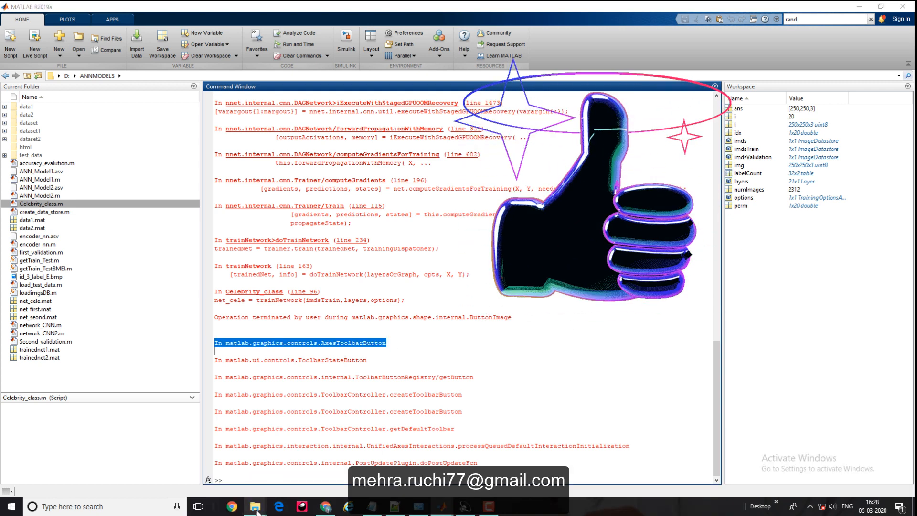
left_click(253, 506)
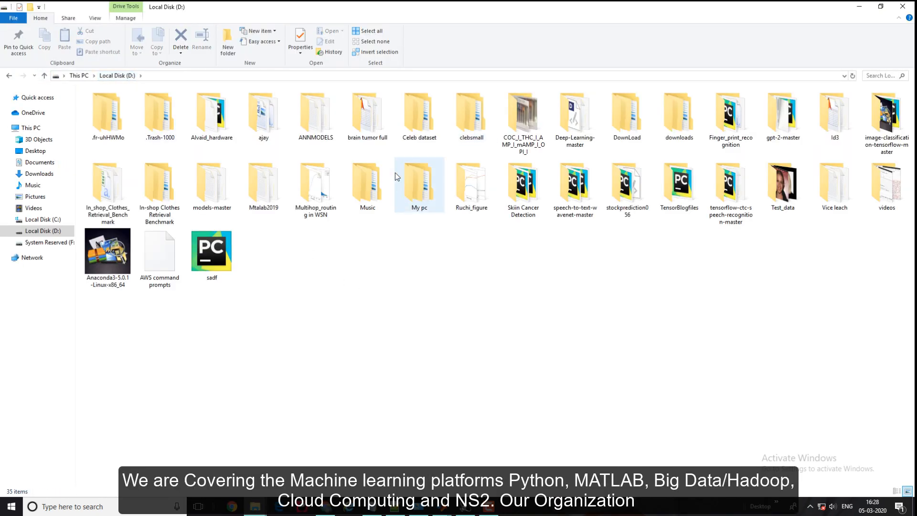
Step: Glance into the Celeb dataset folder, return to drive D, and open clebsmall
double_click(419, 112)
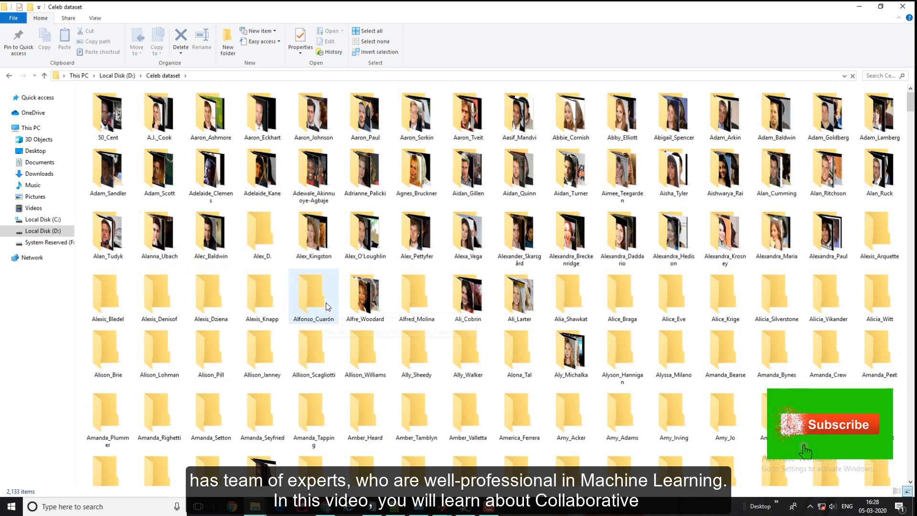
left_click(115, 75)
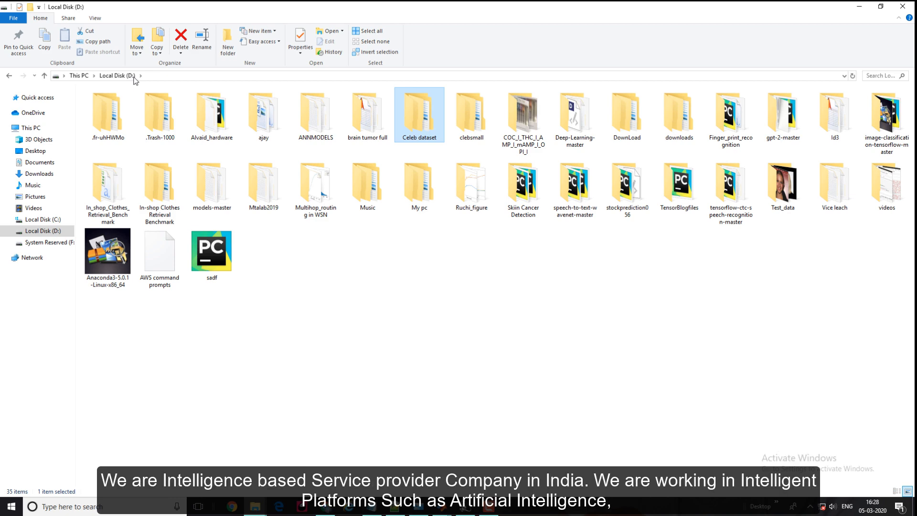
double_click(471, 112)
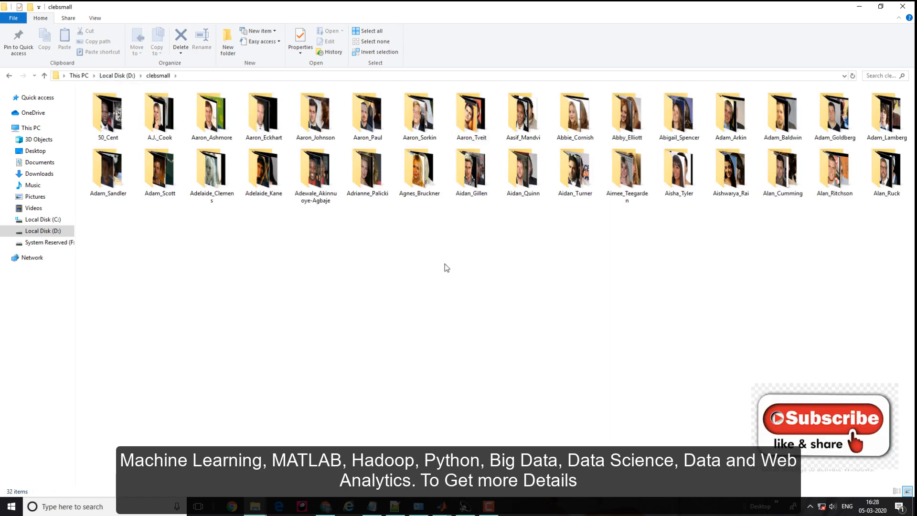
mouse_move(909, 257)
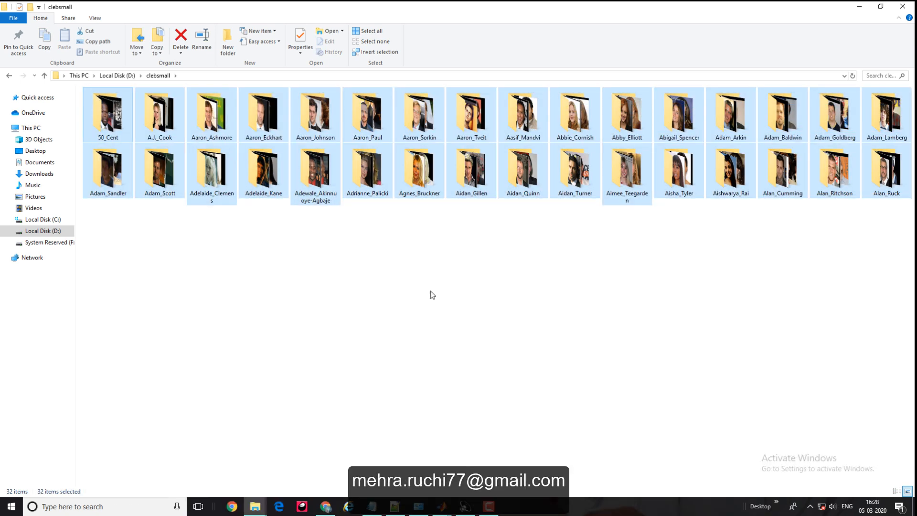
Step: Select all 50_Cent photos, go back to clebsmall, and open the Aaron_Eckhart folder
double_click(108, 112)
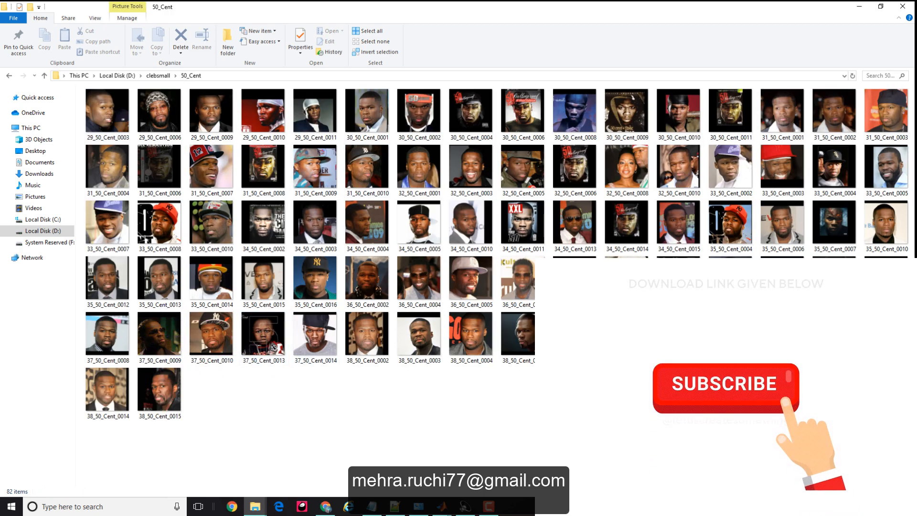
key("ctrl+a")
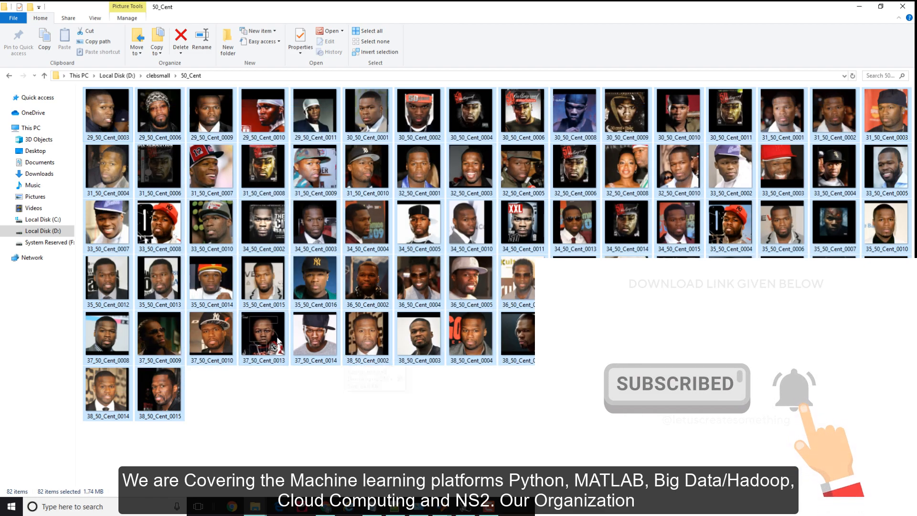
left_click(263, 337)
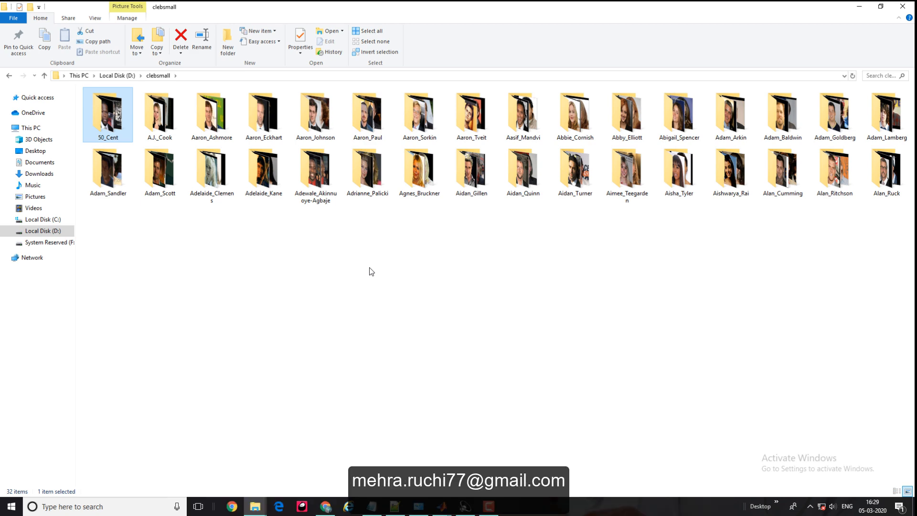
mouse_move(264, 115)
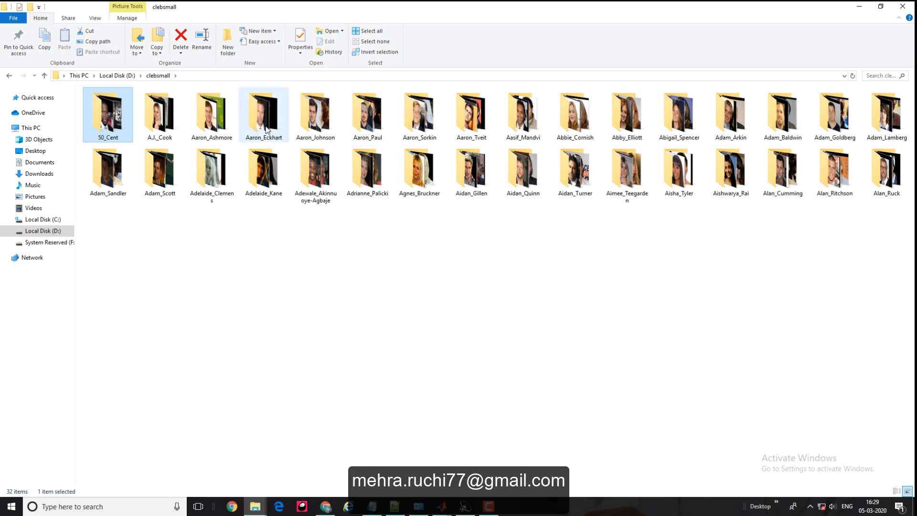
double_click(263, 114)
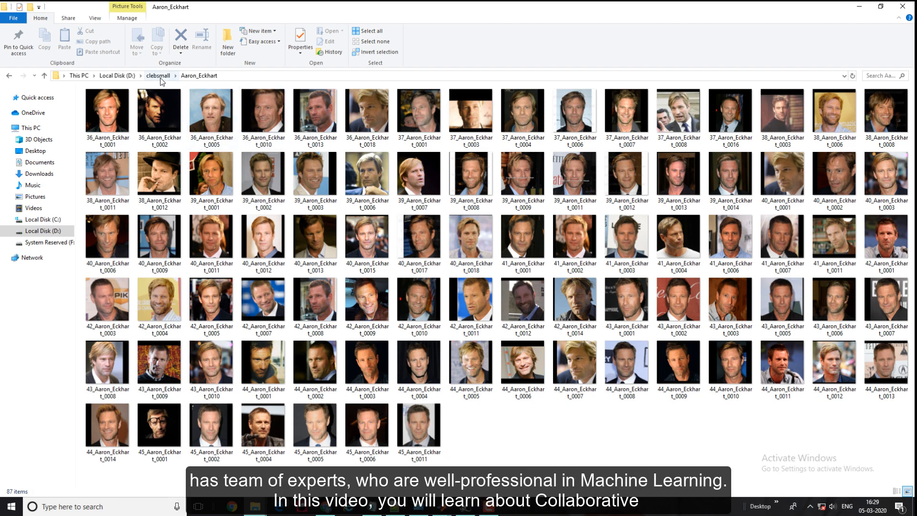
Step: Browse the Aishwarya_Rai photos, opening one, then return to the clebsmall folder
left_click(157, 75)
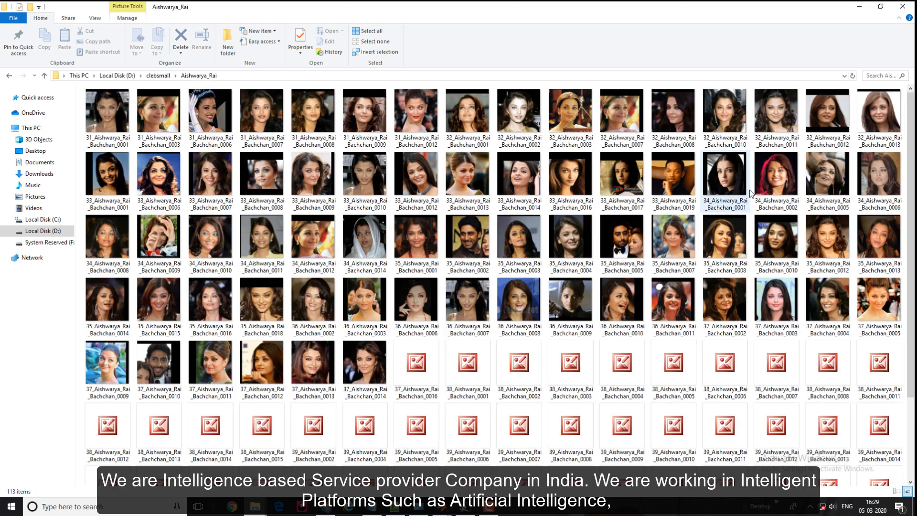
scroll("down", 3)
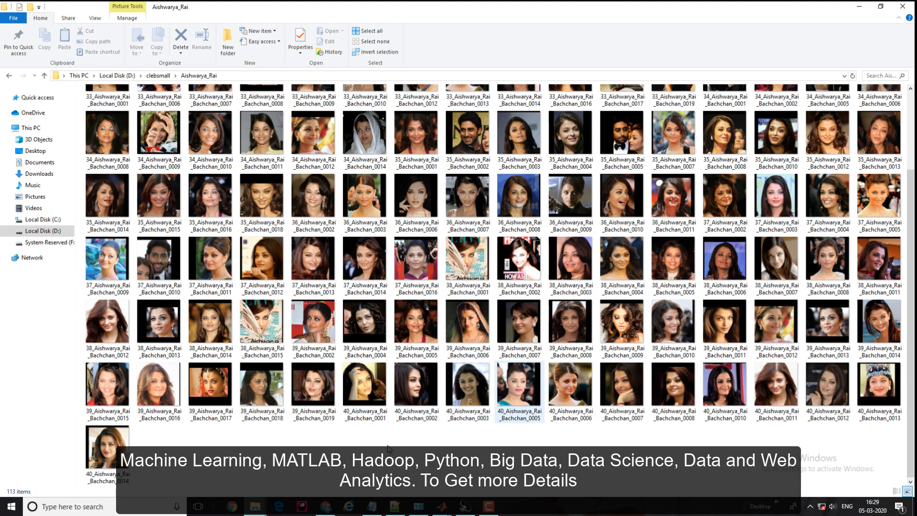
scroll("up", 3)
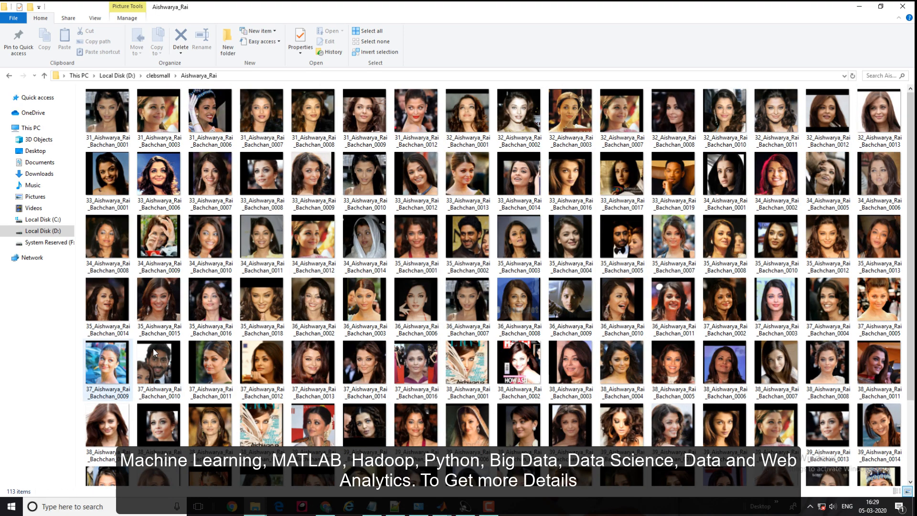
scroll("down", 3)
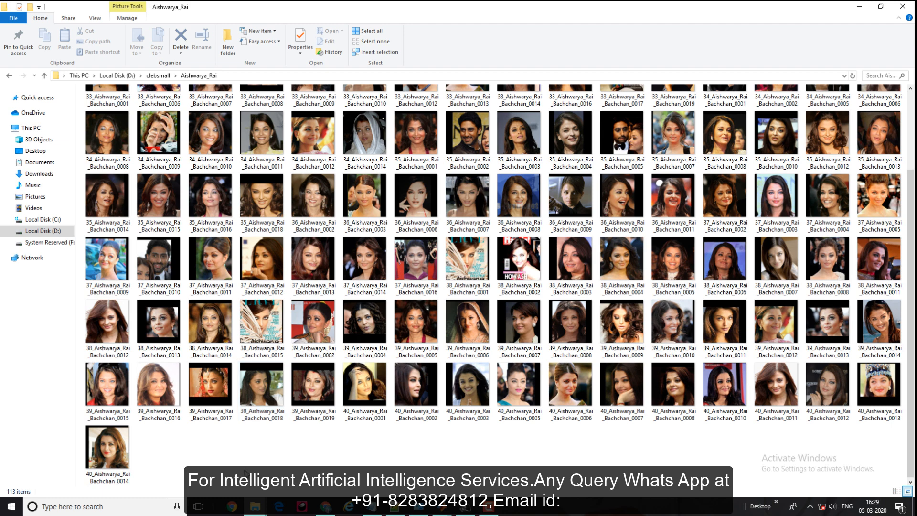
left_click(159, 384)
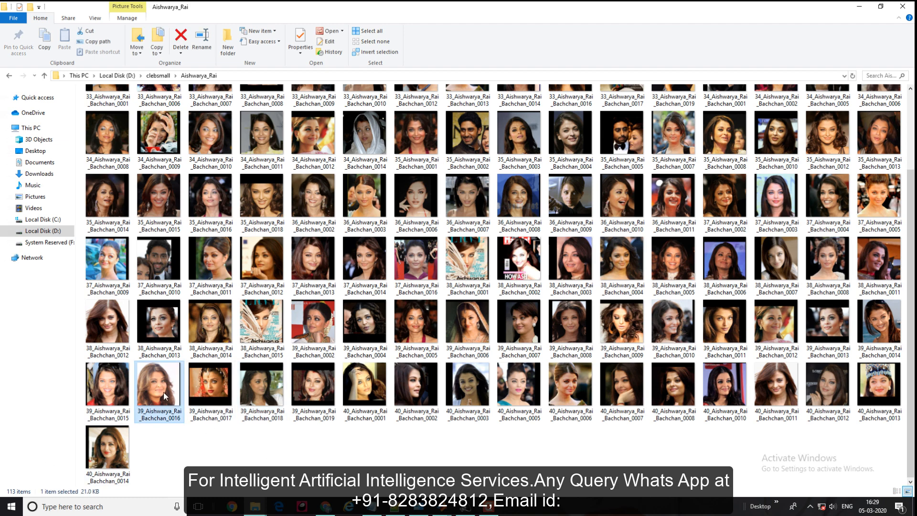
double_click(159, 385)
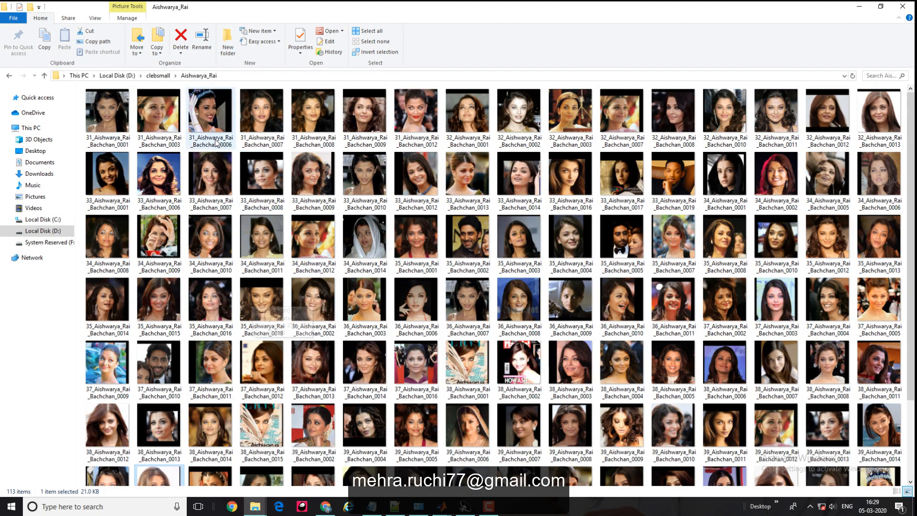
double_click(209, 109)
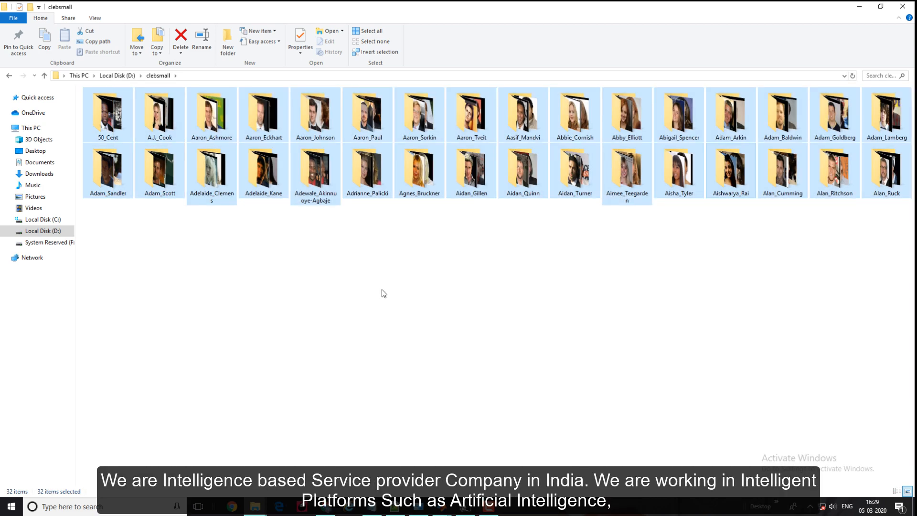
Step: Revisit 50_Cent, refresh clebsmall, and navigate back up to the drive D listing
left_click(381, 292)
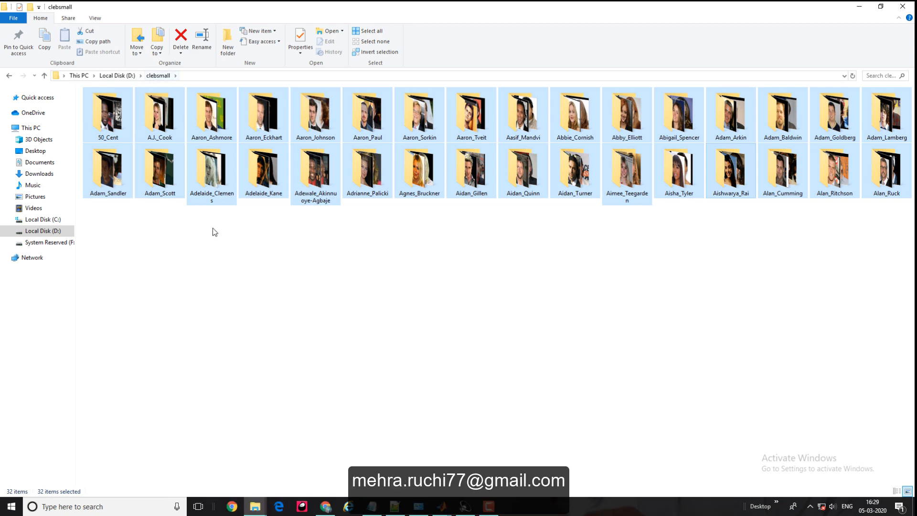
double_click(108, 112)
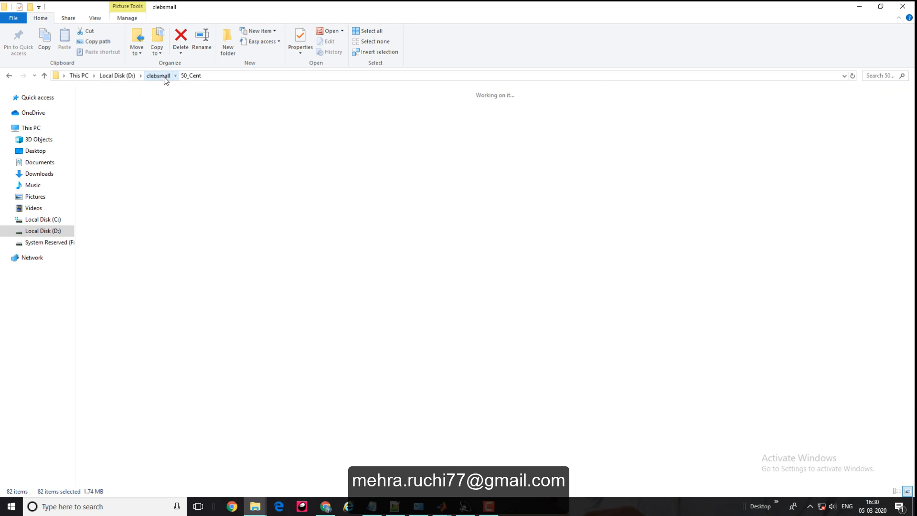
left_click(158, 76)
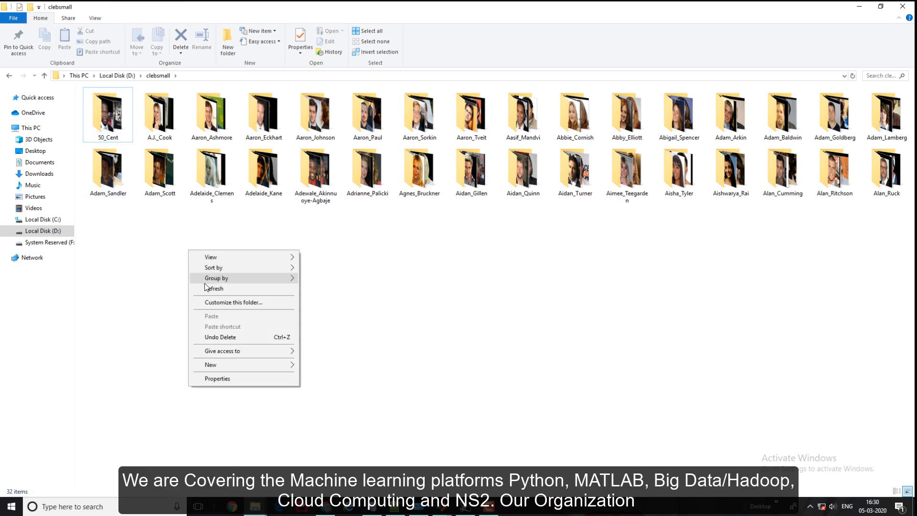
left_click(197, 282)
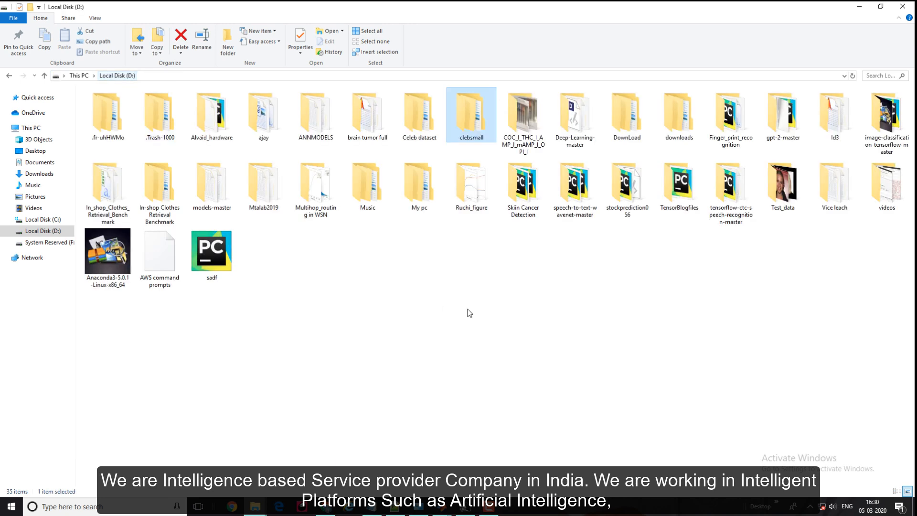
double_click(470, 111)
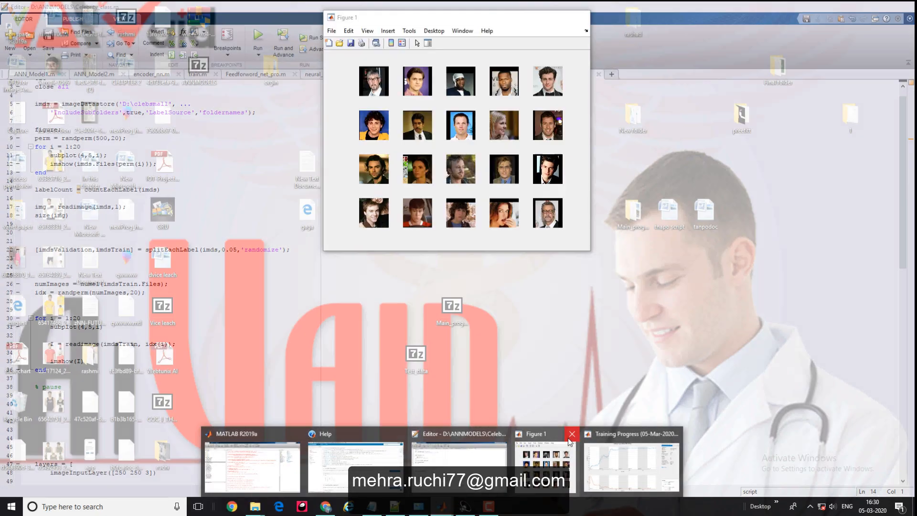
Step: Close the sample-faces figure and highlight the imageDatastore statement in Celebrity_class.m
left_click(572, 434)
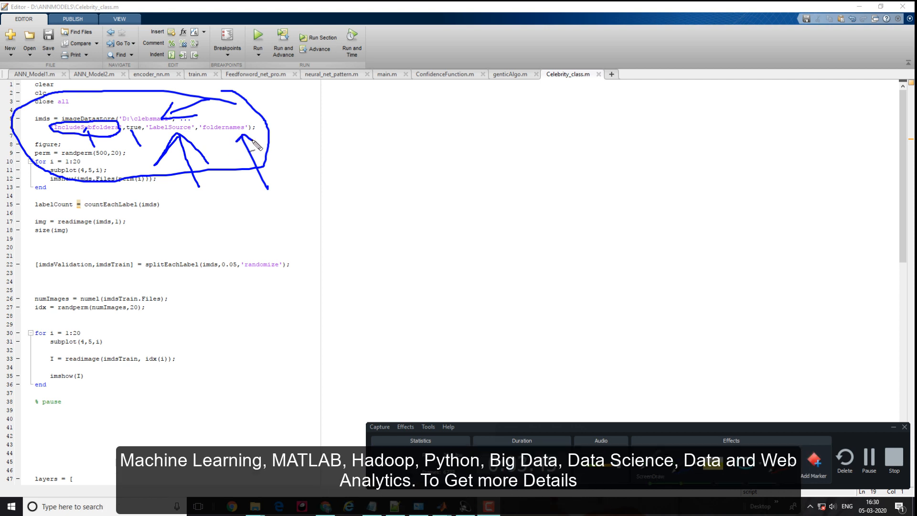
mouse_move(281, 130)
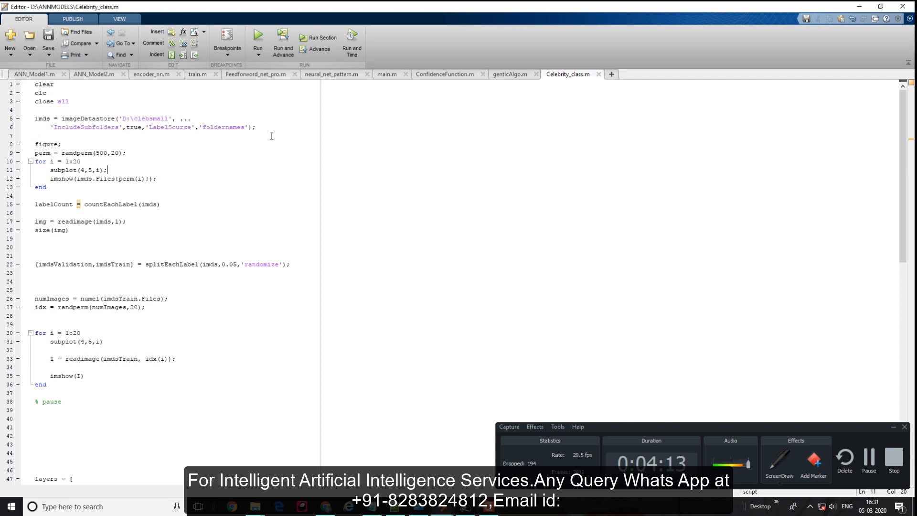
left_click_drag(35, 118, 256, 127)
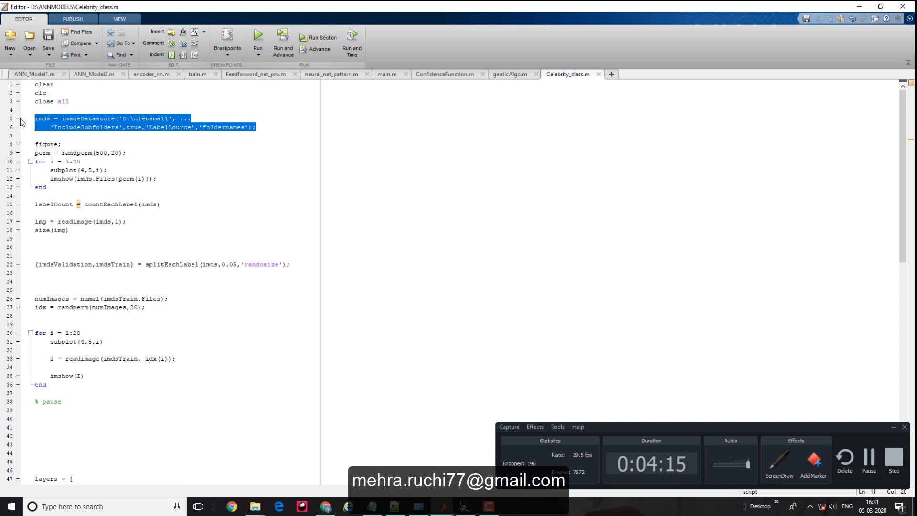
left_click(34, 136)
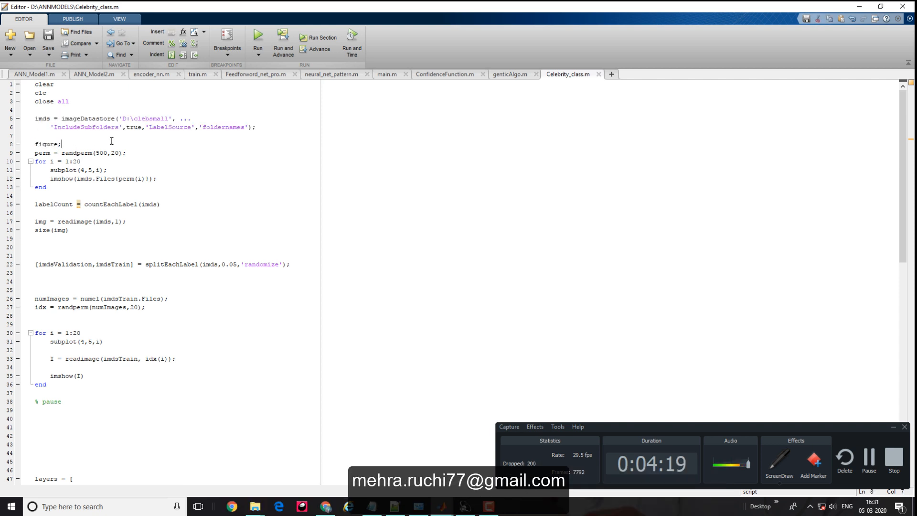
left_click_drag(37, 118, 256, 127)
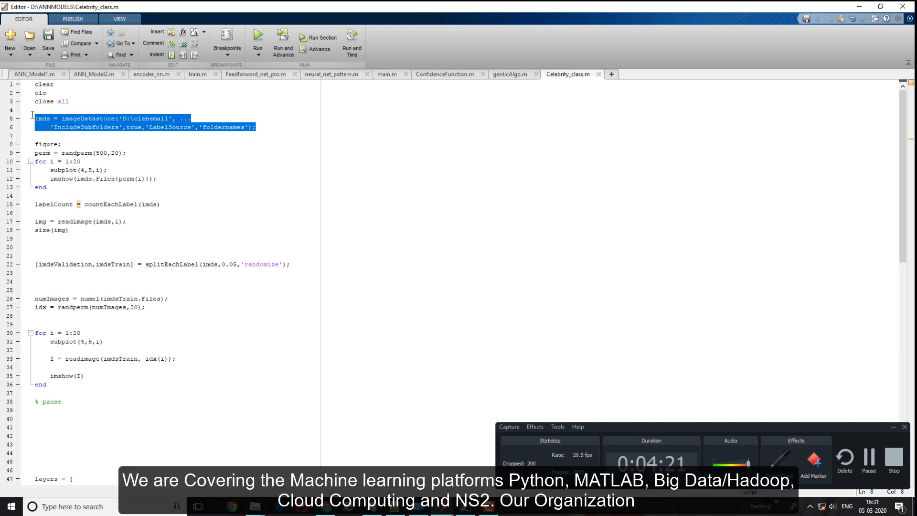
double_click(42, 118)
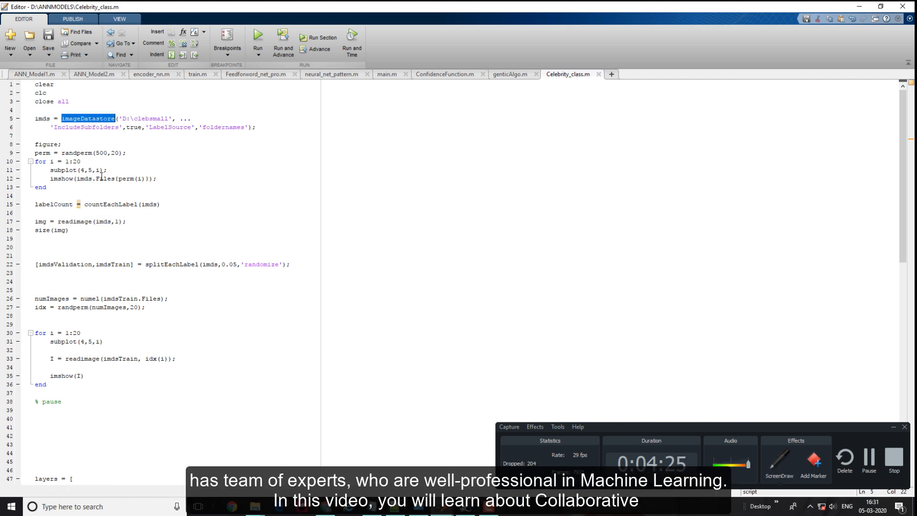
Step: Type 'pause' on the blank line after the 20-image display loop
left_click(36, 196)
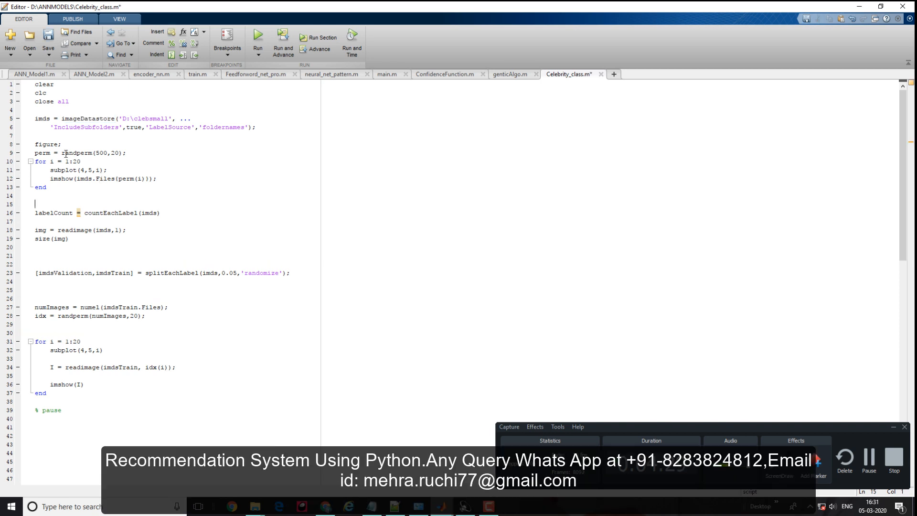
type("pus")
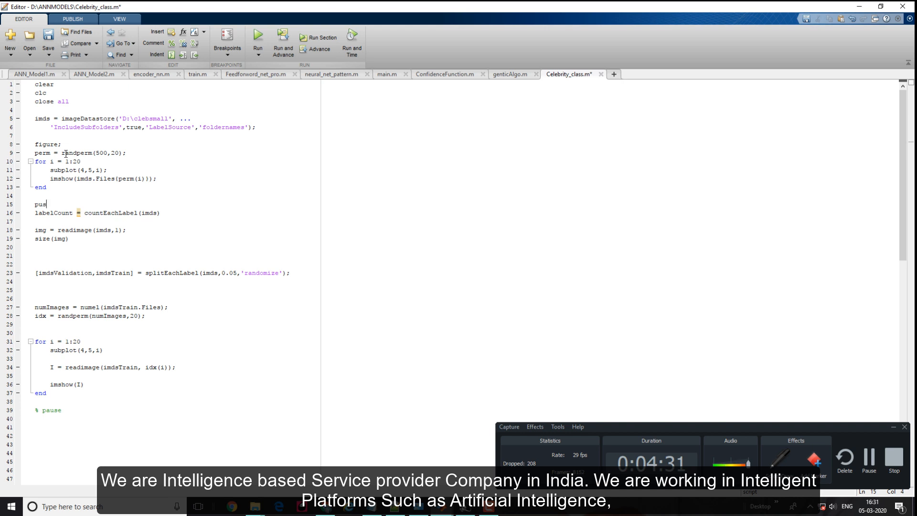
key("Backspace")
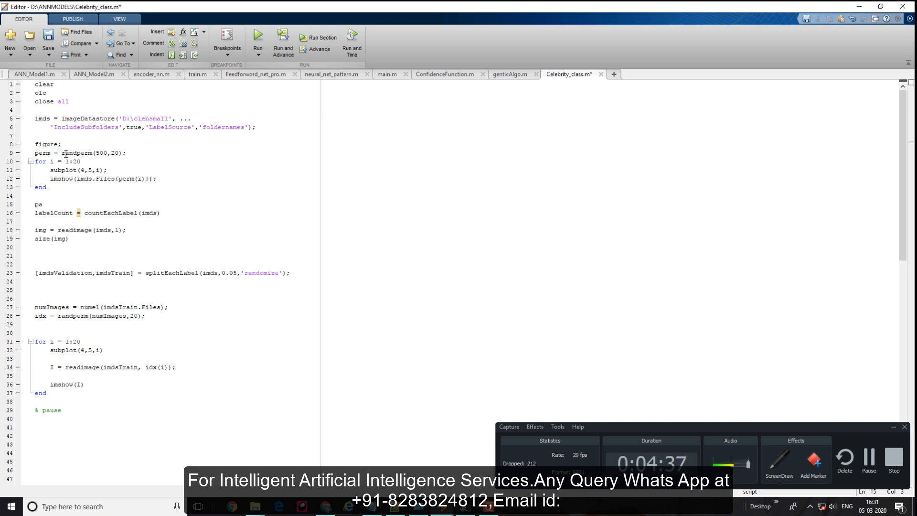
type("use")
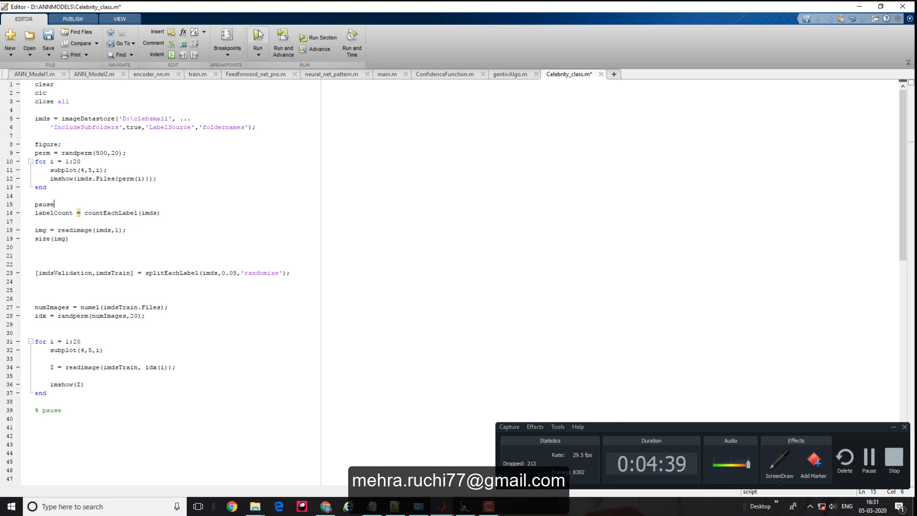
Step: Run Celebrity_class.m, view the 20-face Figure 1 grid, and return to the Command Window
left_click(258, 33)
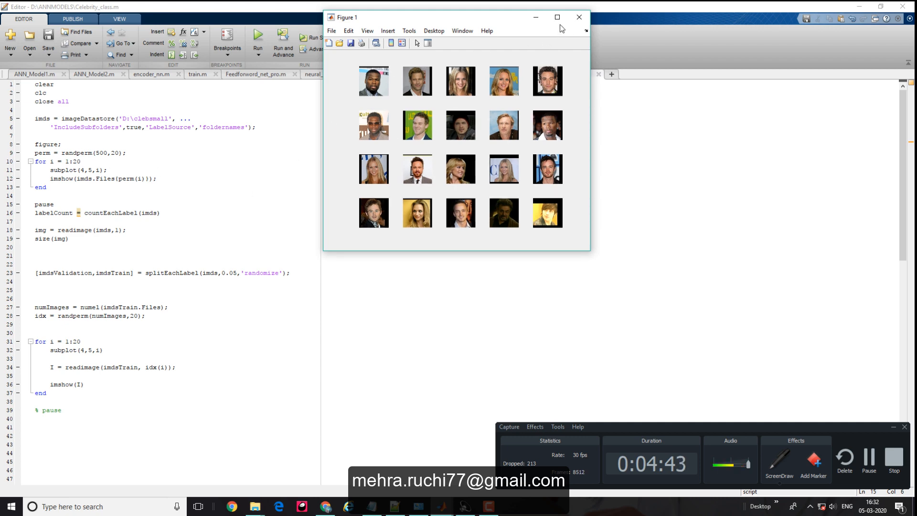
left_click(556, 17)
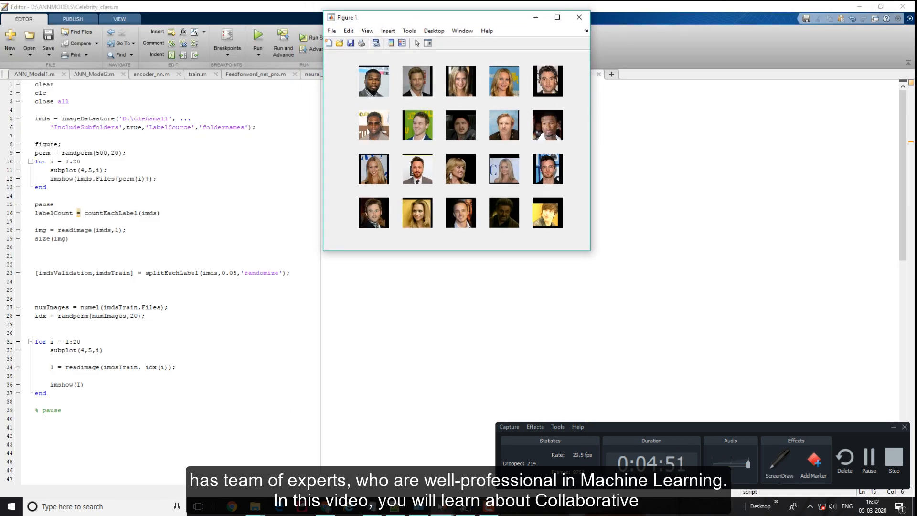
left_click(579, 18)
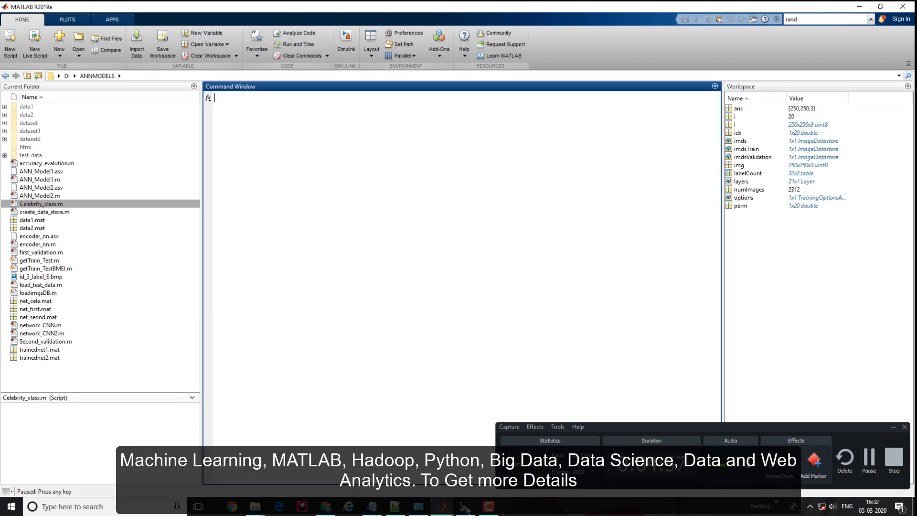
Step: End the paused run and evaluate the countEachLabel line to get the 32-row label count table
double_click(41, 203)
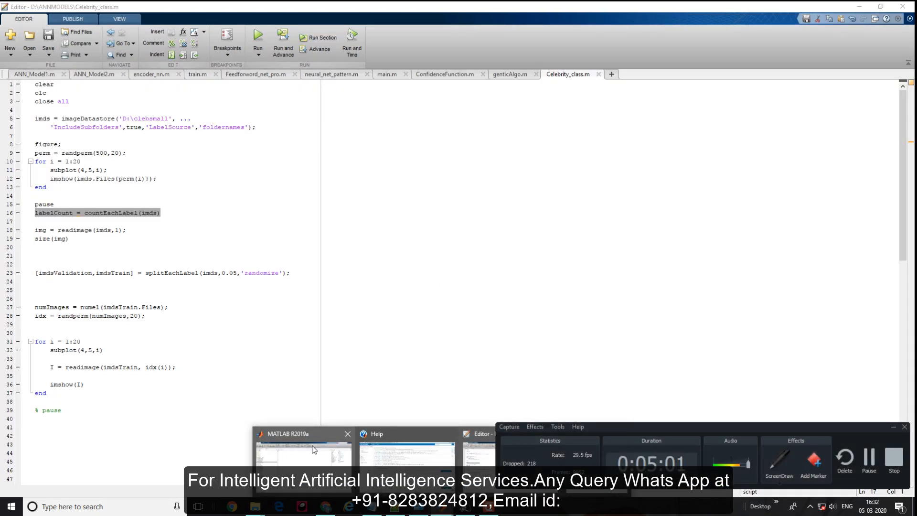
left_click(303, 450)
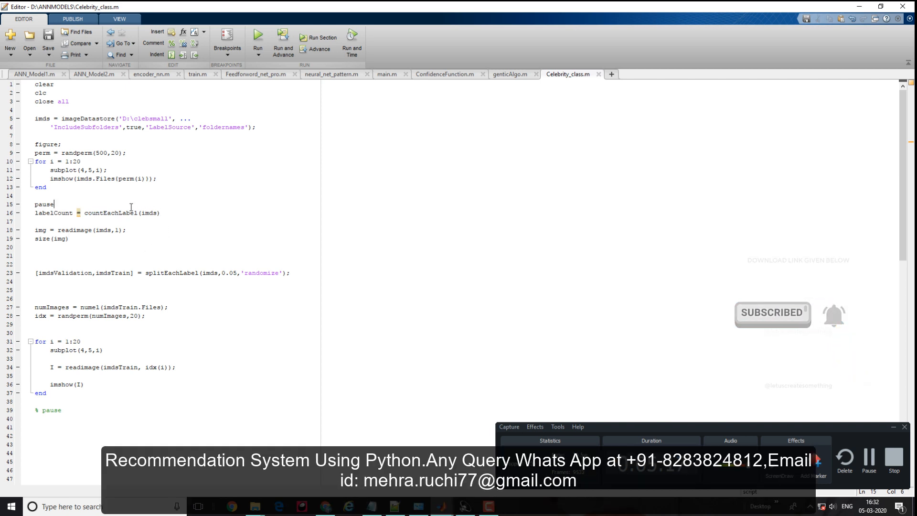
double_click(110, 213)
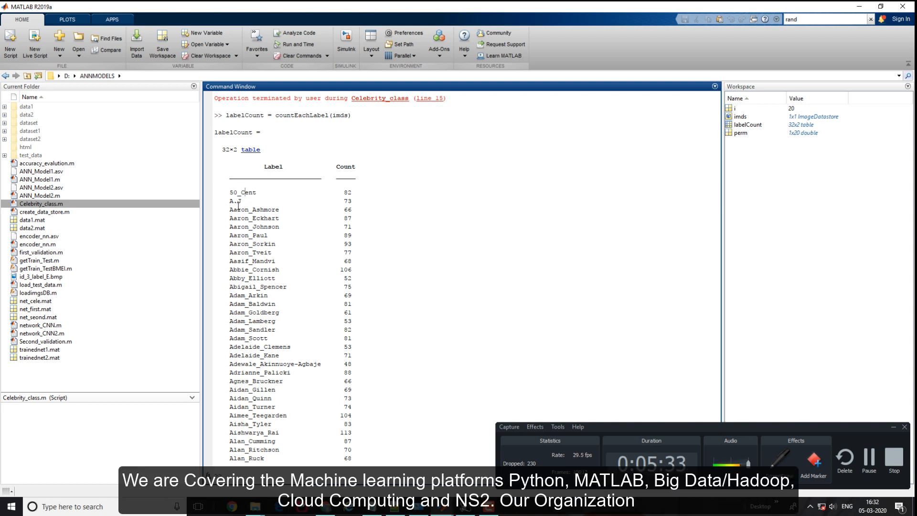
double_click(254, 217)
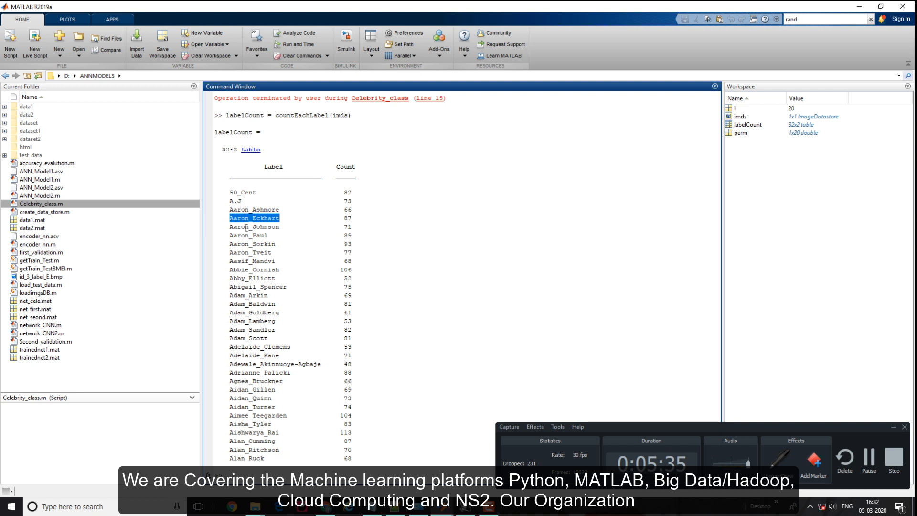
left_click(254, 227)
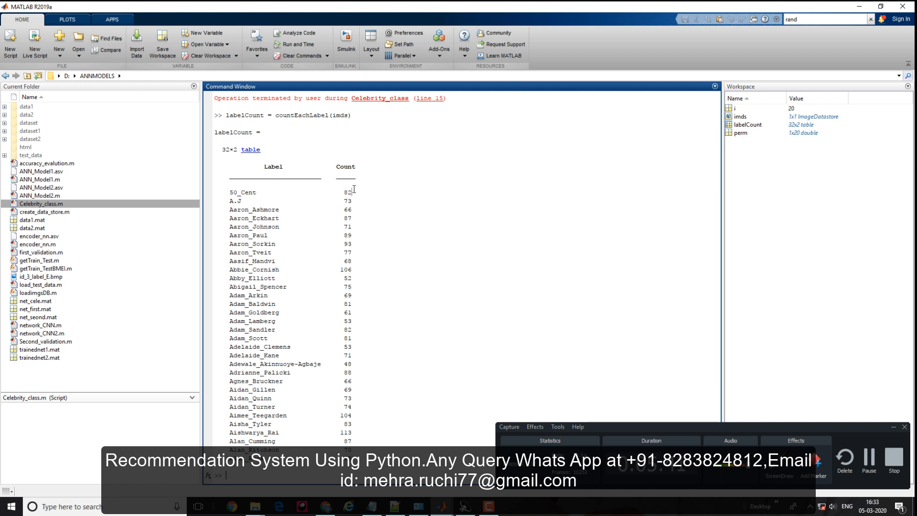
double_click(347, 192)
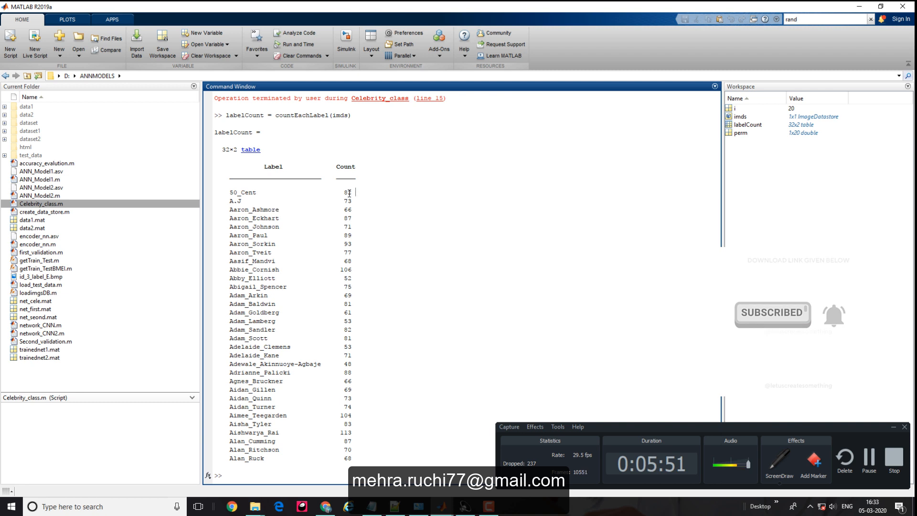
double_click(253, 304)
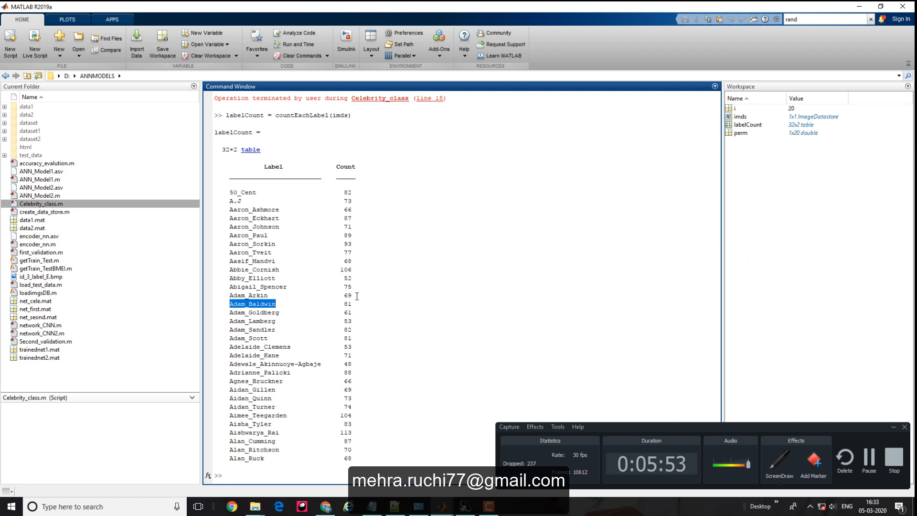
left_click(248, 338)
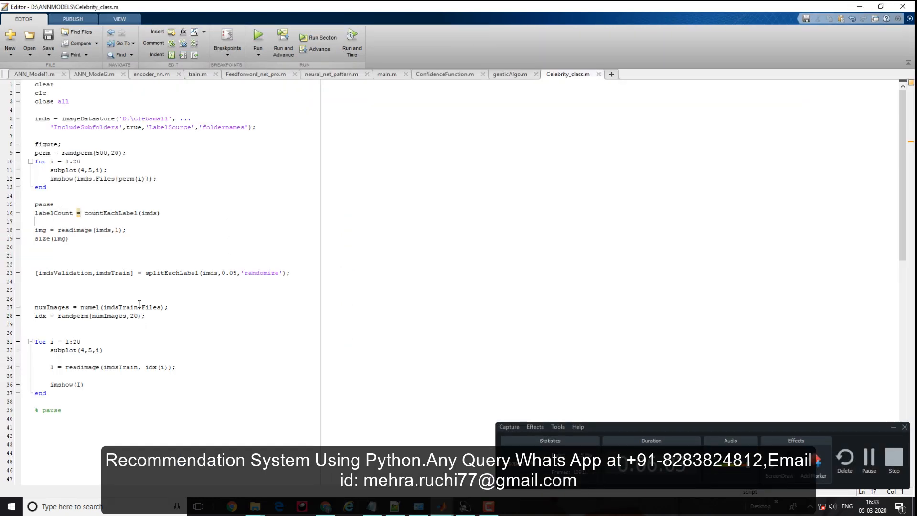
Step: Select the splitEachLabel line and scroll down to the CNN layers definition
double_click(170, 273)
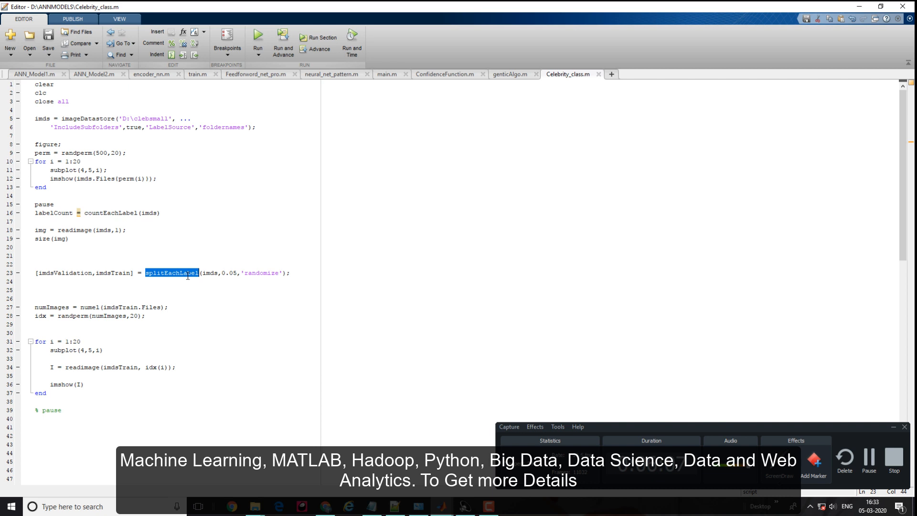
triple_click(159, 273)
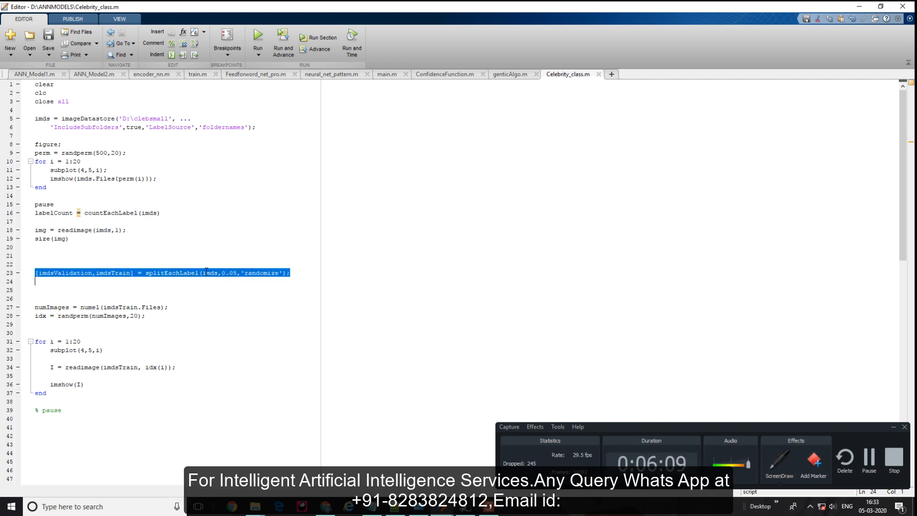
scroll("down", 3)
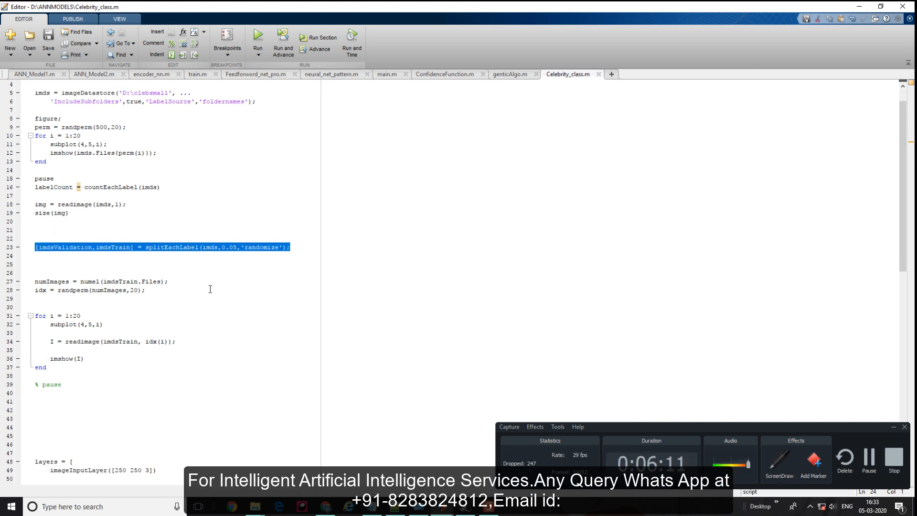
scroll("down", 3)
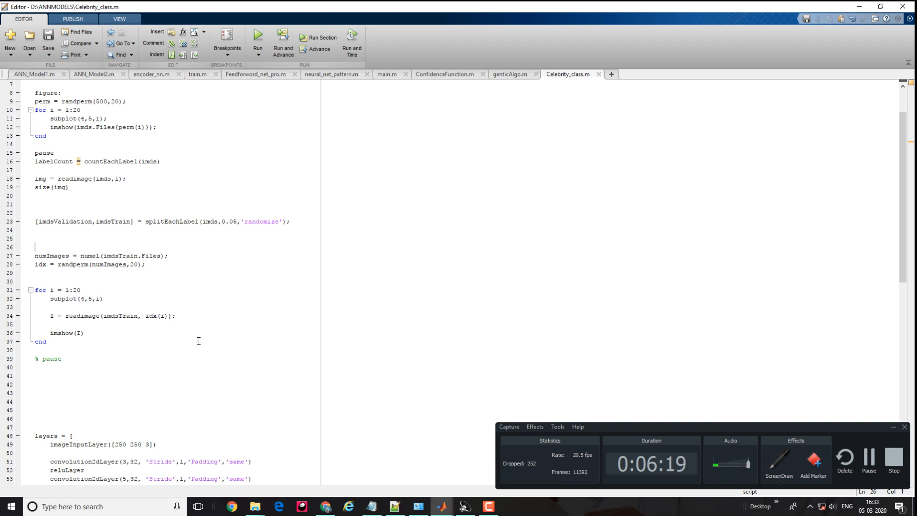
scroll("down", 3)
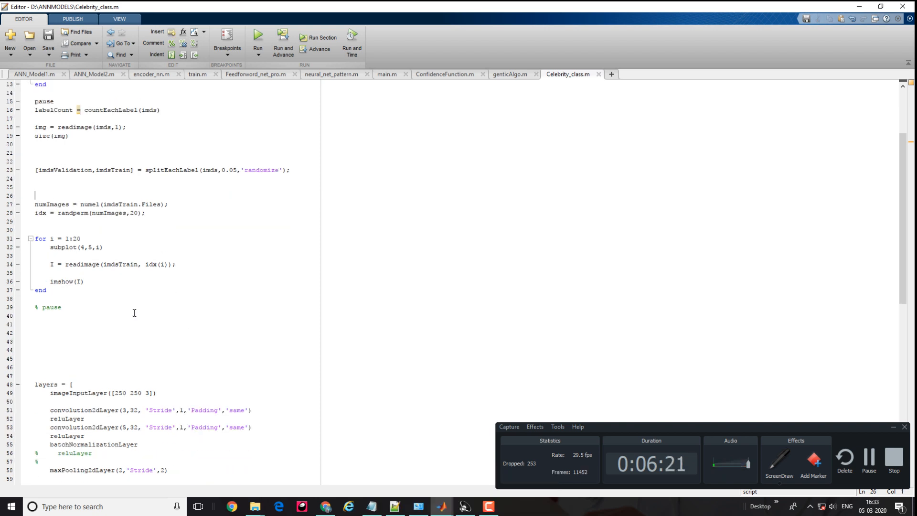
scroll("down", 3)
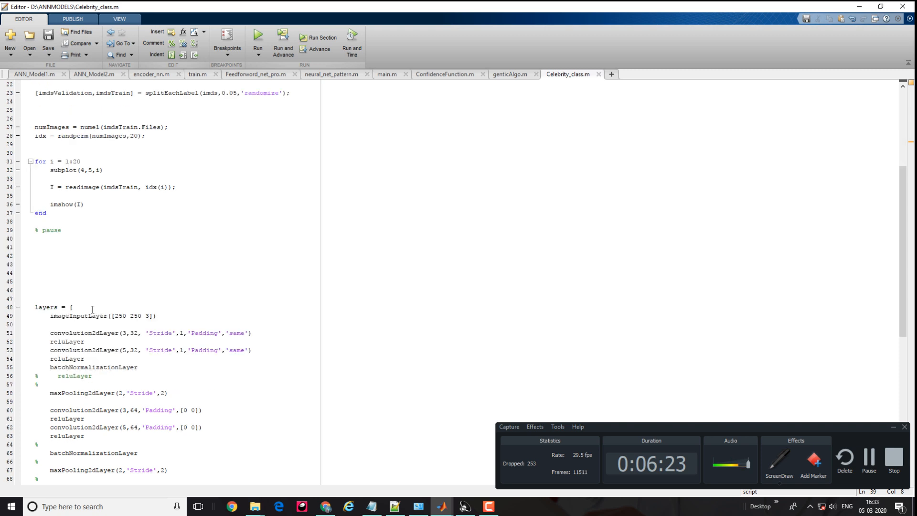
left_click(35, 100)
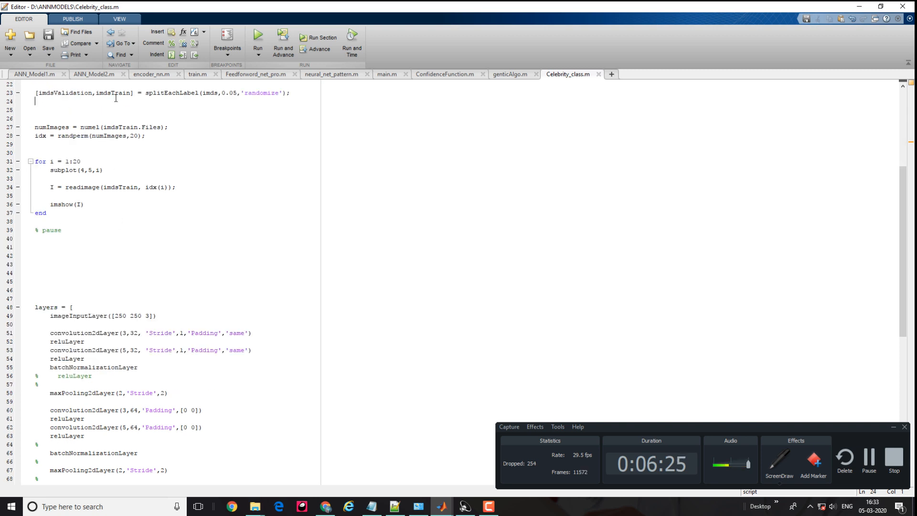
mouse_move(128, 235)
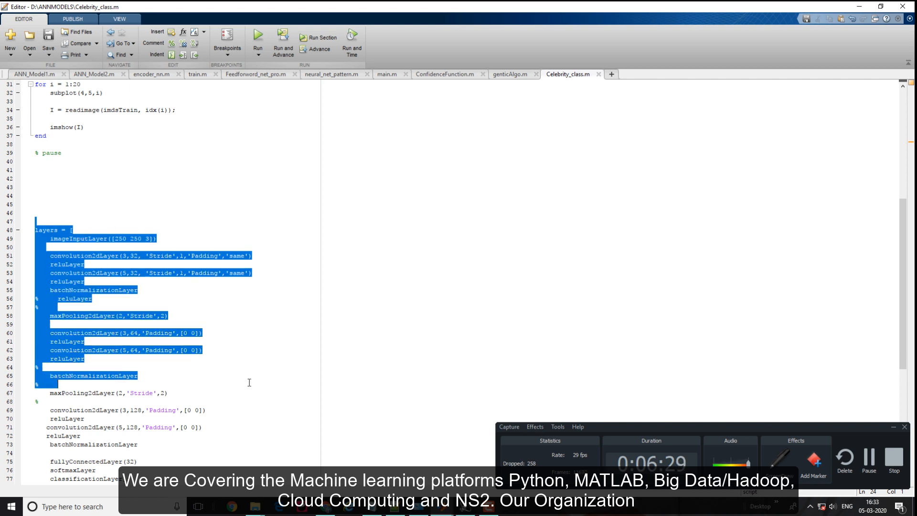
mouse_move(246, 378)
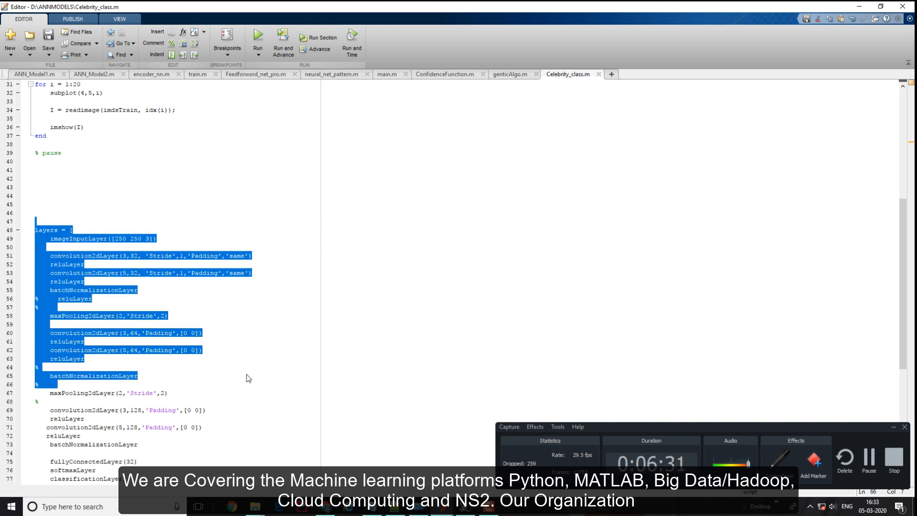
left_click(164, 425)
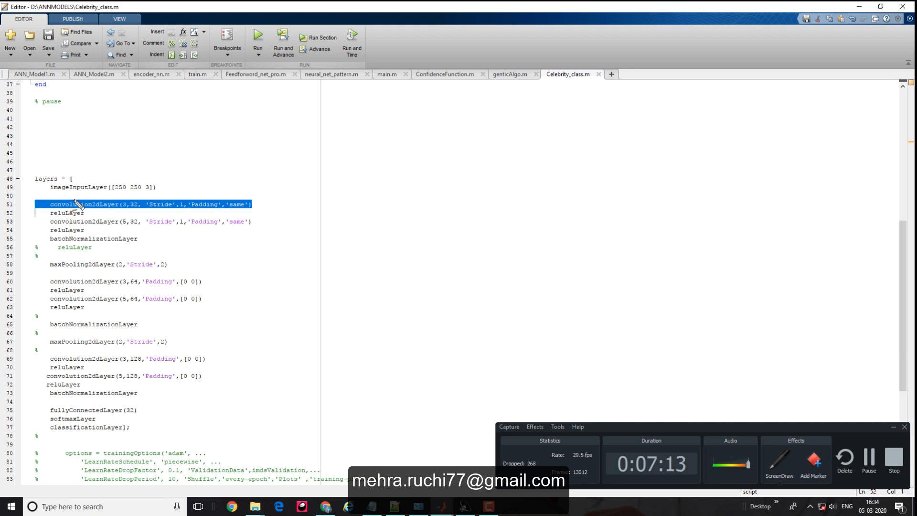
left_click(102, 188)
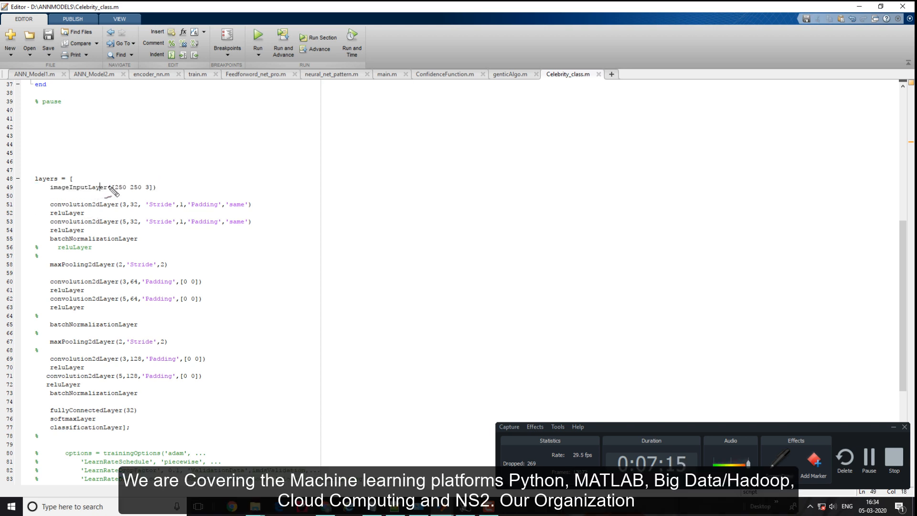
double_click(118, 187)
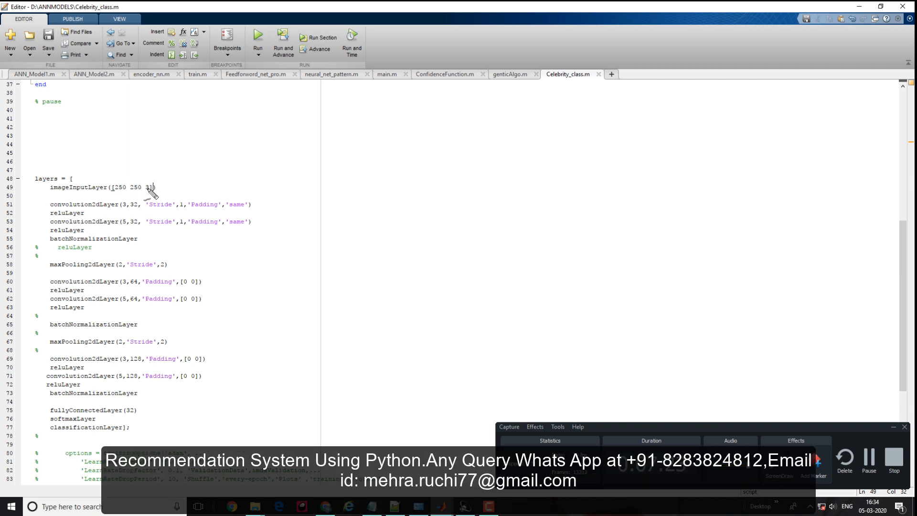
double_click(148, 188)
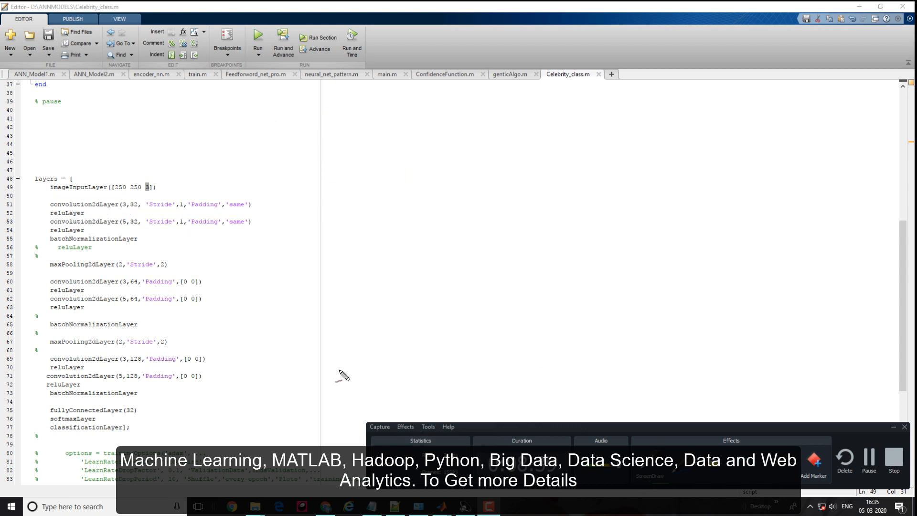
double_click(66, 230)
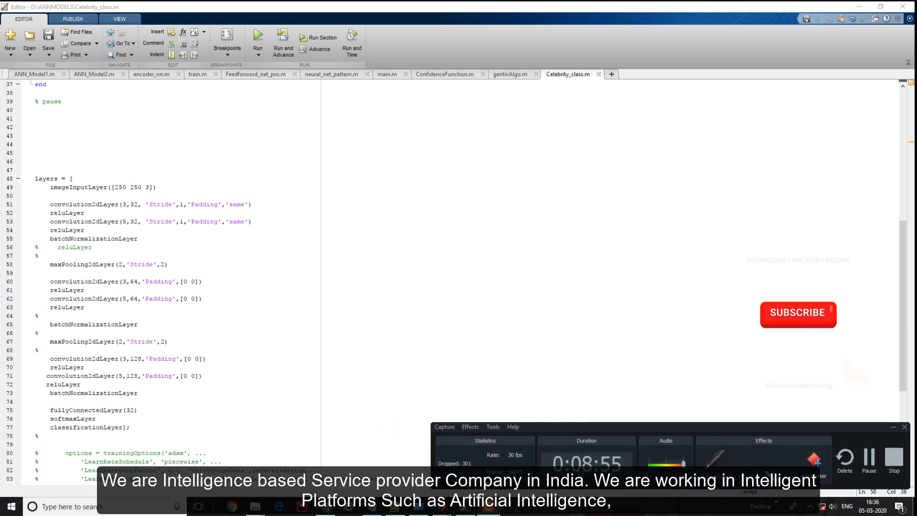
left_click(797, 314)
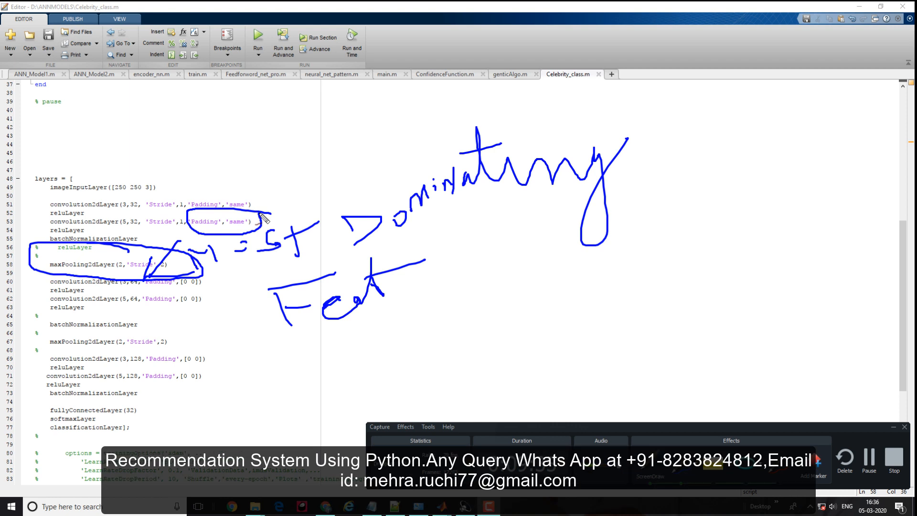
mouse_move(155, 192)
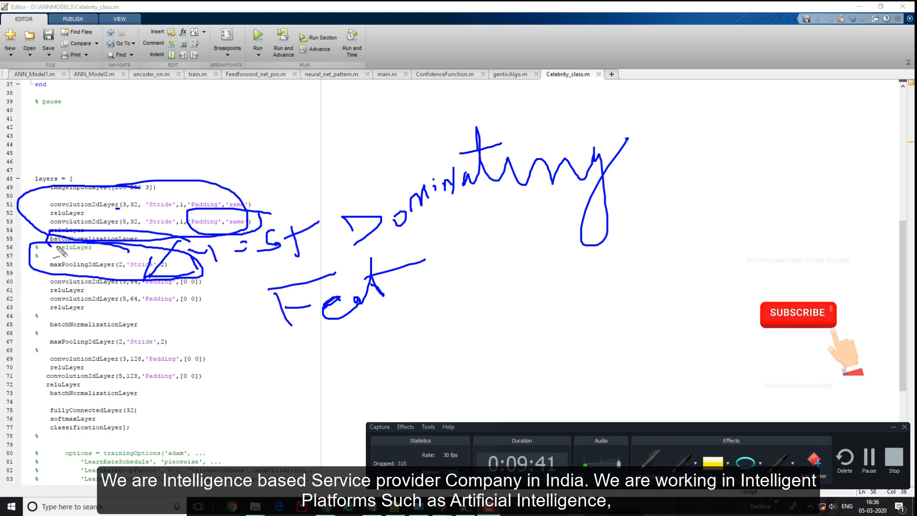
left_click(798, 314)
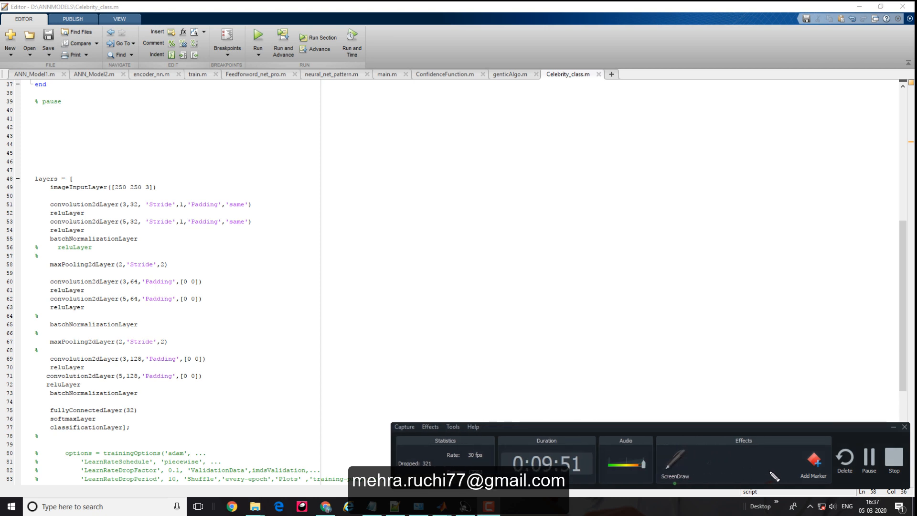
left_click(674, 462)
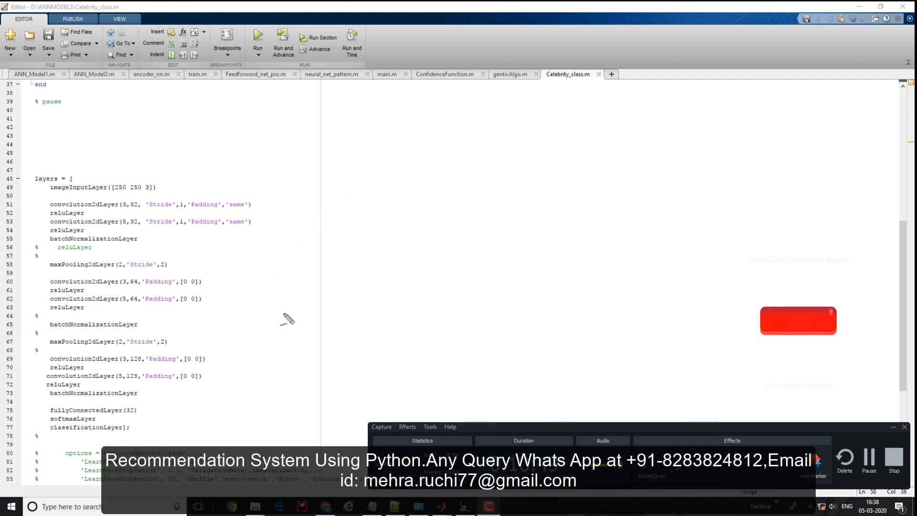
scroll("down", 3)
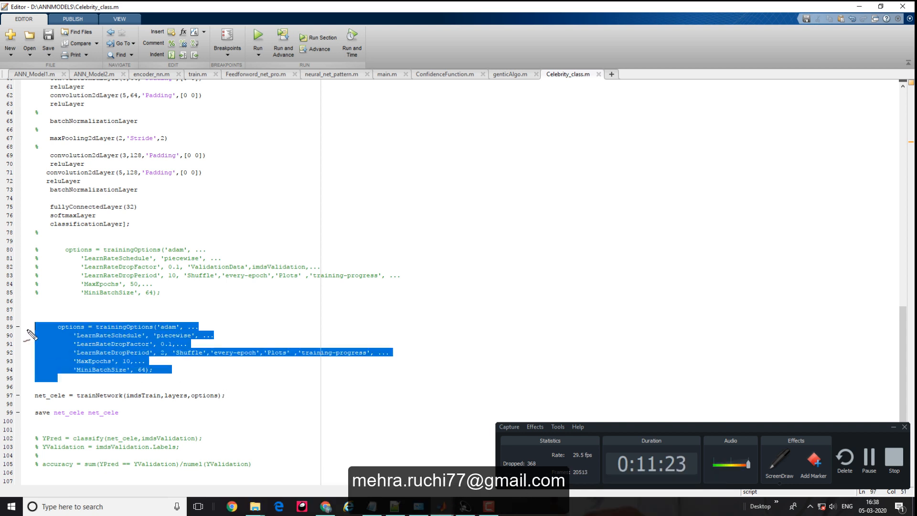
scroll("up", 3)
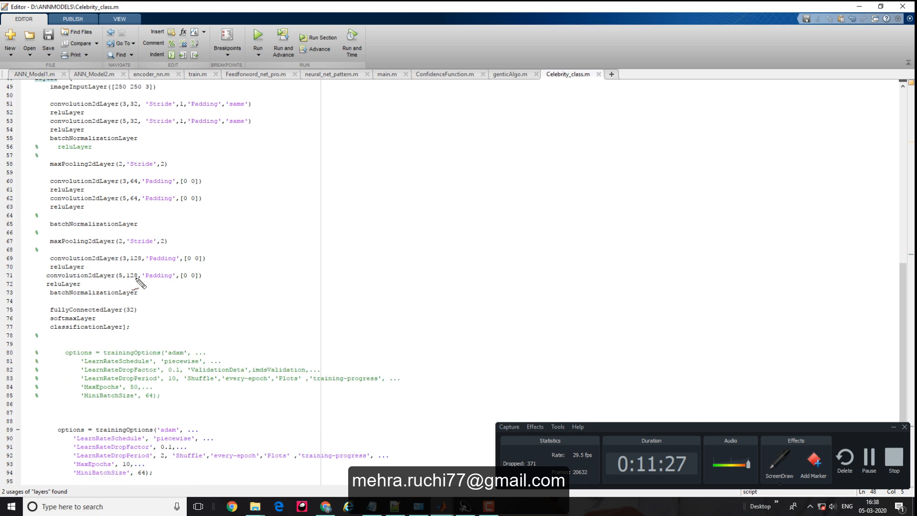
scroll("down", 3)
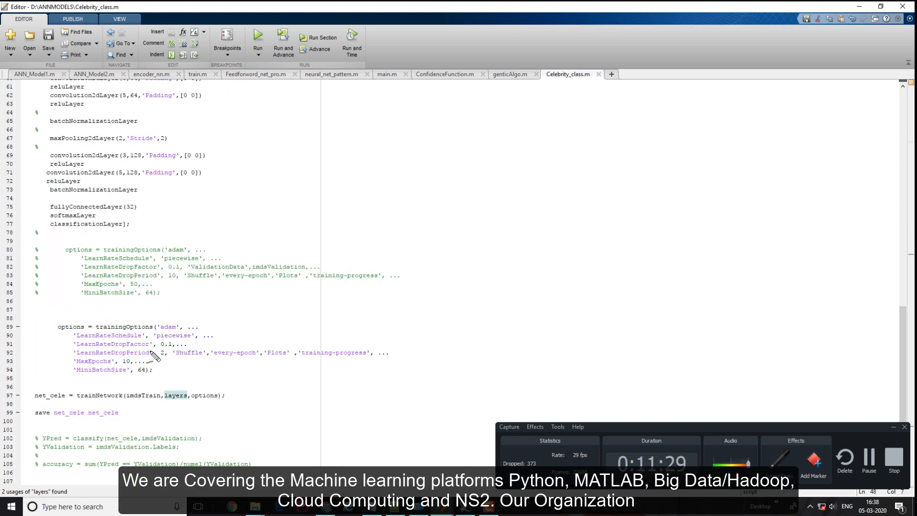
double_click(143, 396)
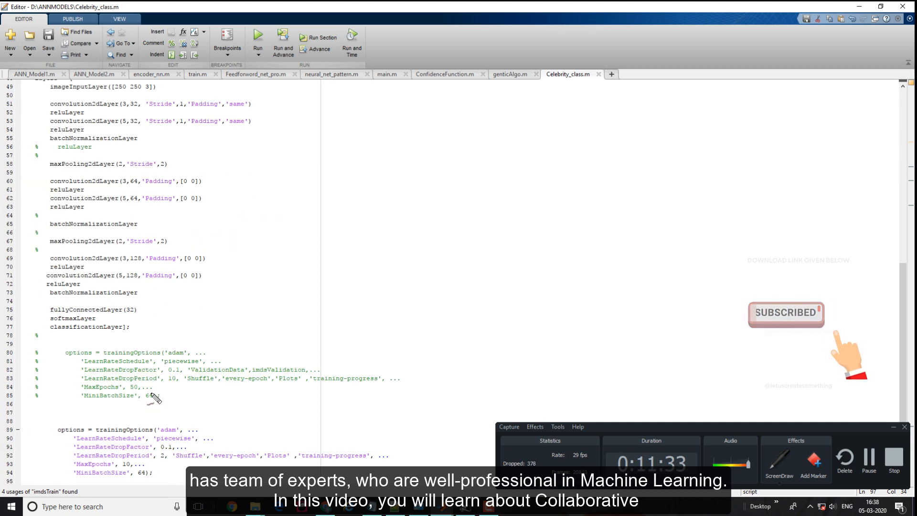
scroll("down", 3)
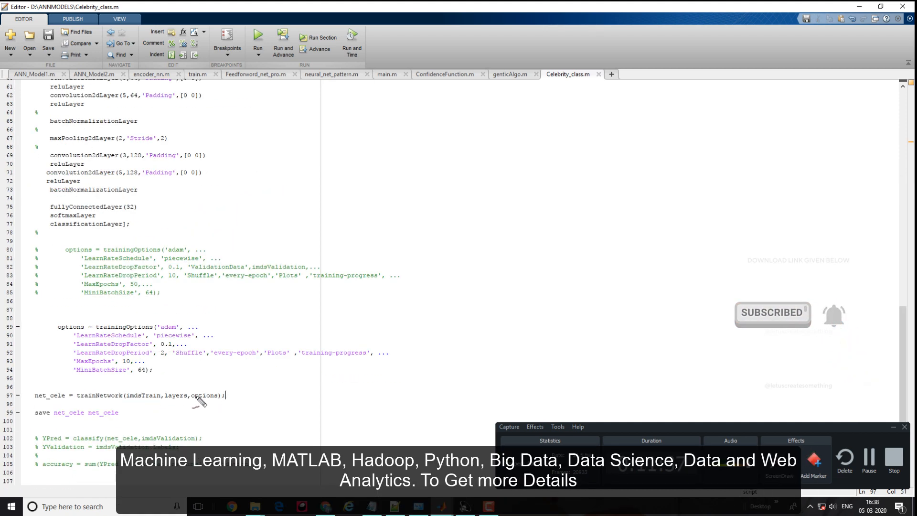
triple_click(129, 396)
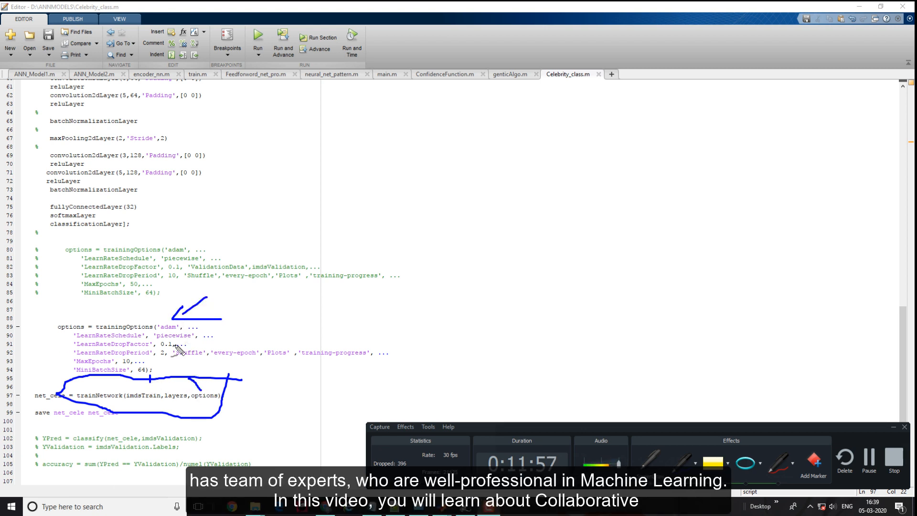
mouse_move(120, 335)
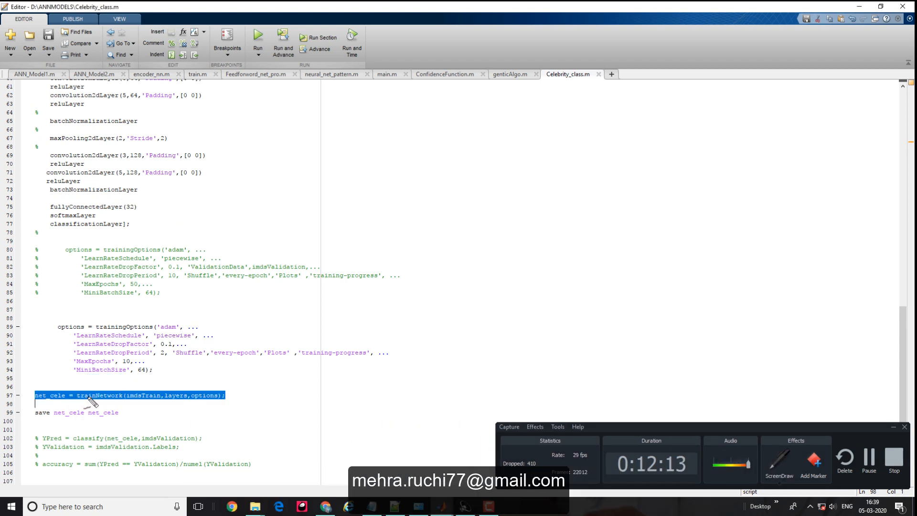
double_click(50, 396)
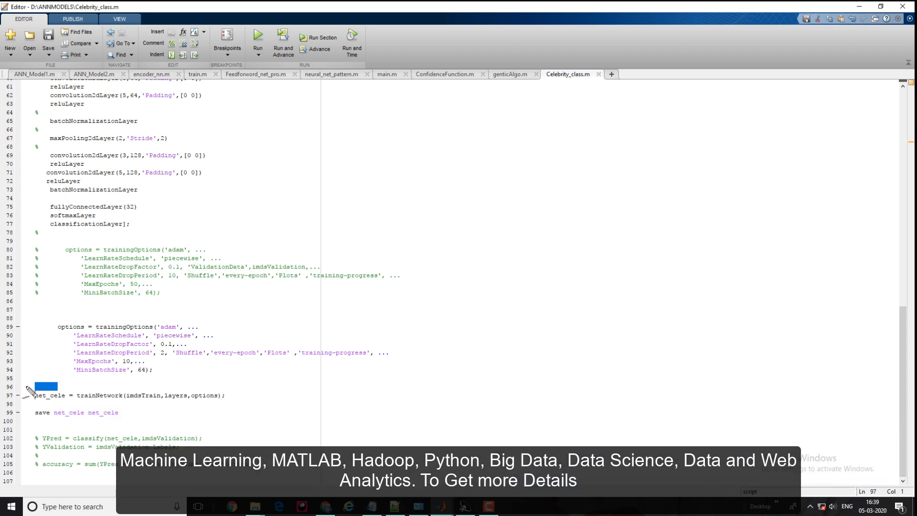
double_click(49, 396)
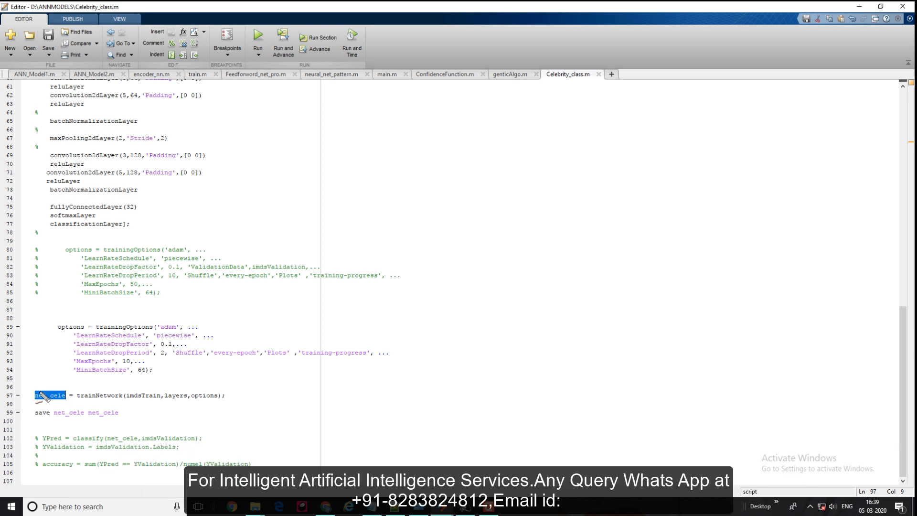
left_click(137, 206)
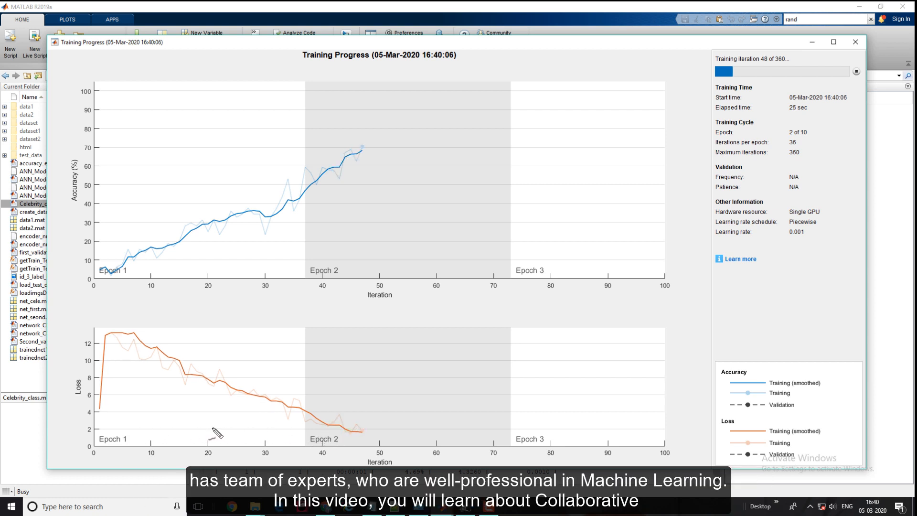
mouse_move(317, 229)
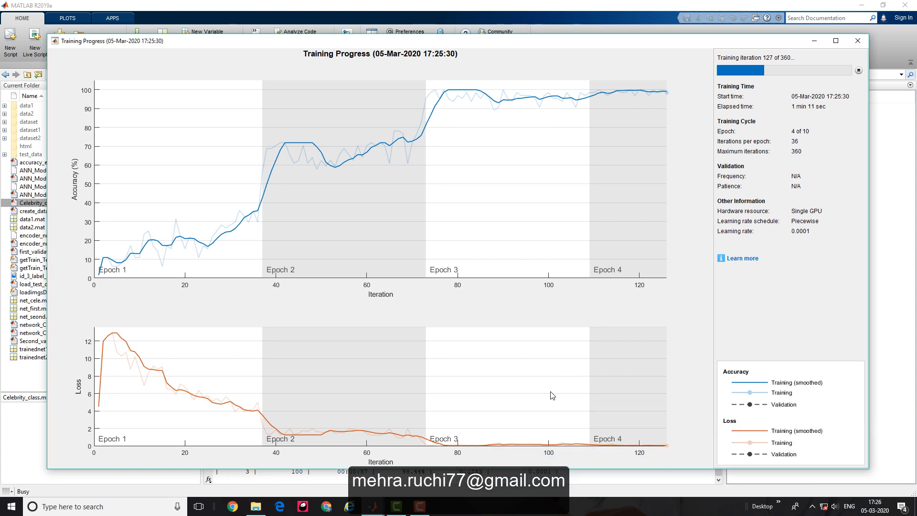
mouse_move(631, 428)
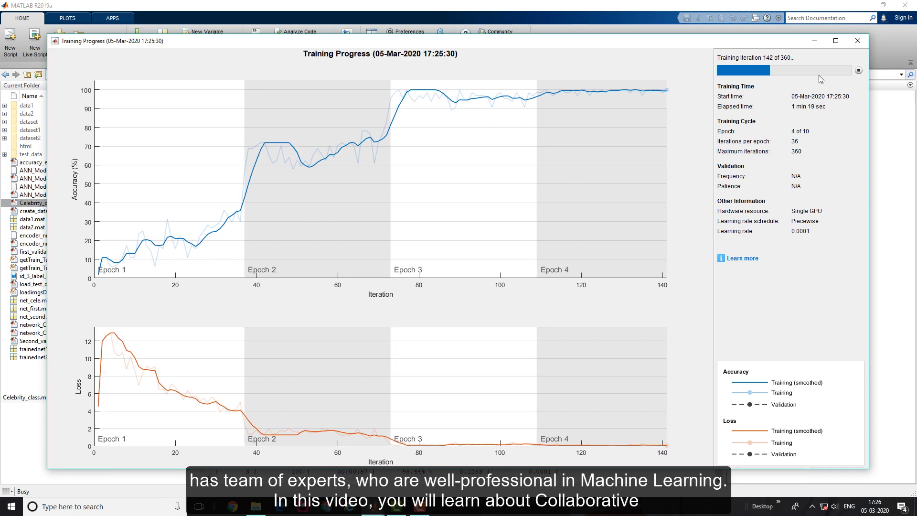
Step: Monitor the Training Progress window as accuracy climbs toward 100% through epoch 6
left_click(858, 40)
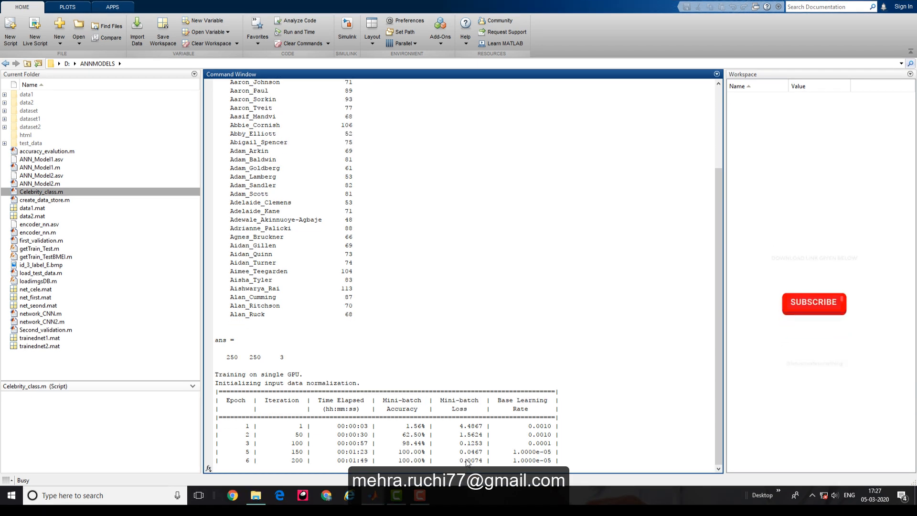
left_click(813, 302)
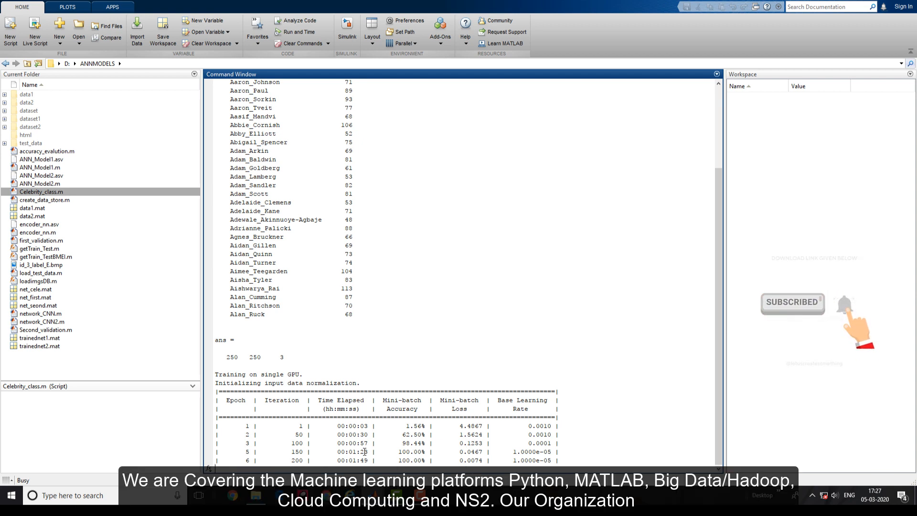
left_click(386, 460)
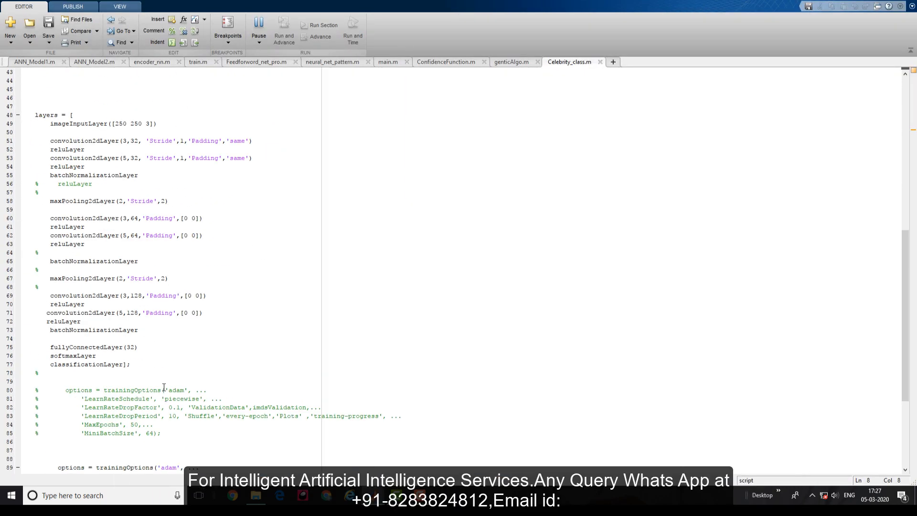
Step: Monitor the training log reaching epoch 9 at 100% accuracy, then return to the trainNetwork script for net_cele
scroll("down", 3)
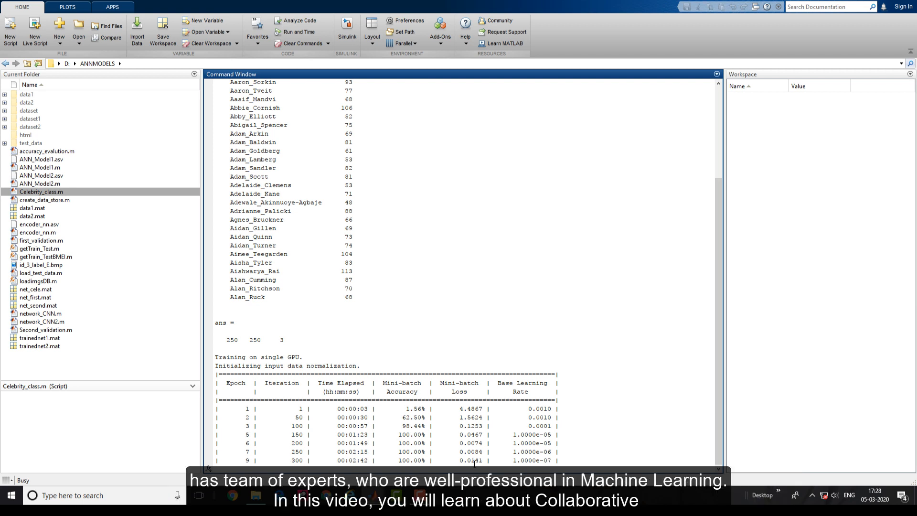
left_click(386, 461)
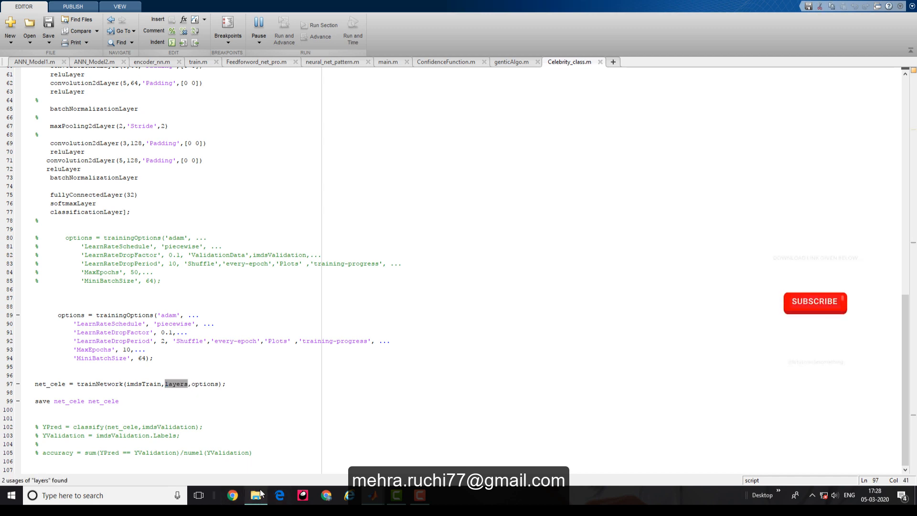
Step: Browse to D:\Test_data in File Explorer showing the 20 celebrity test images, with none selected
left_click(255, 495)
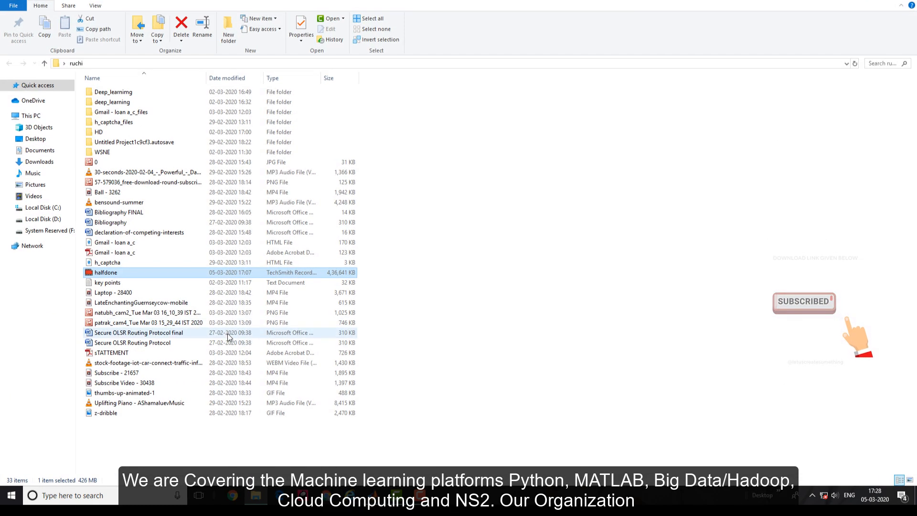
left_click(42, 219)
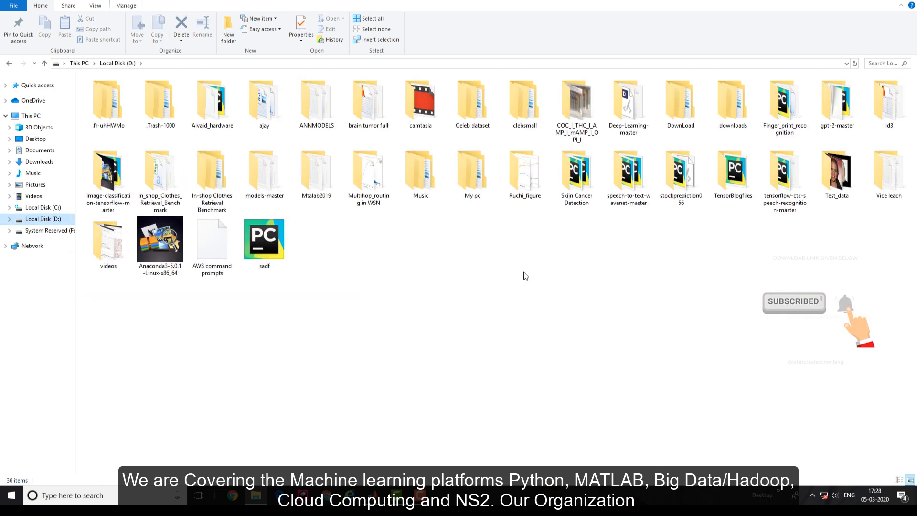
left_click(420, 169)
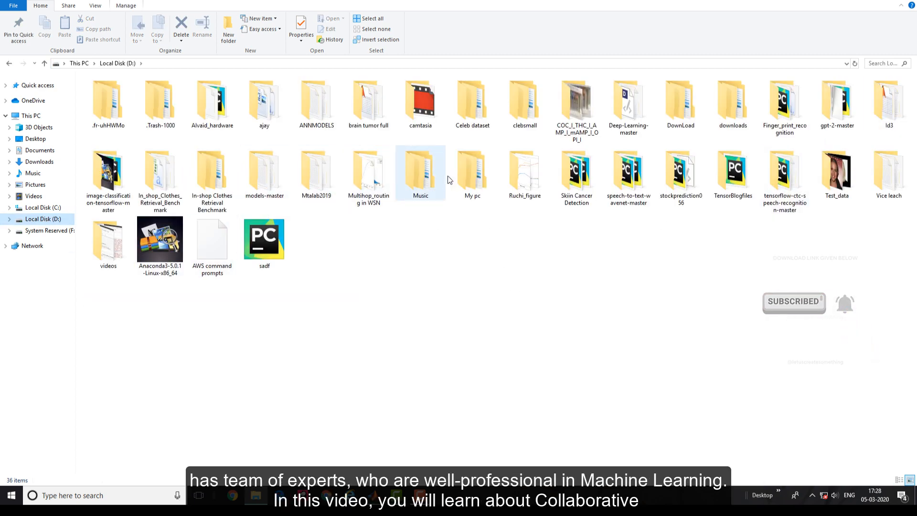
double_click(837, 170)
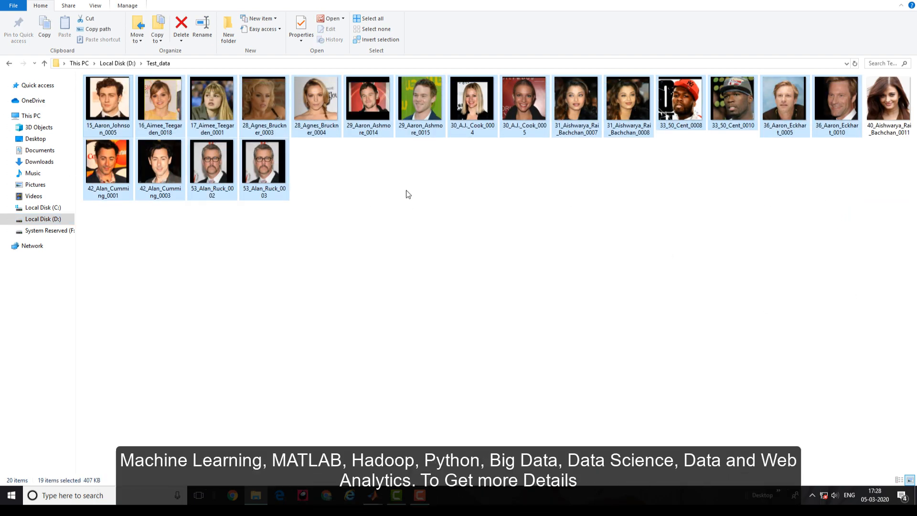
mouse_move(417, 207)
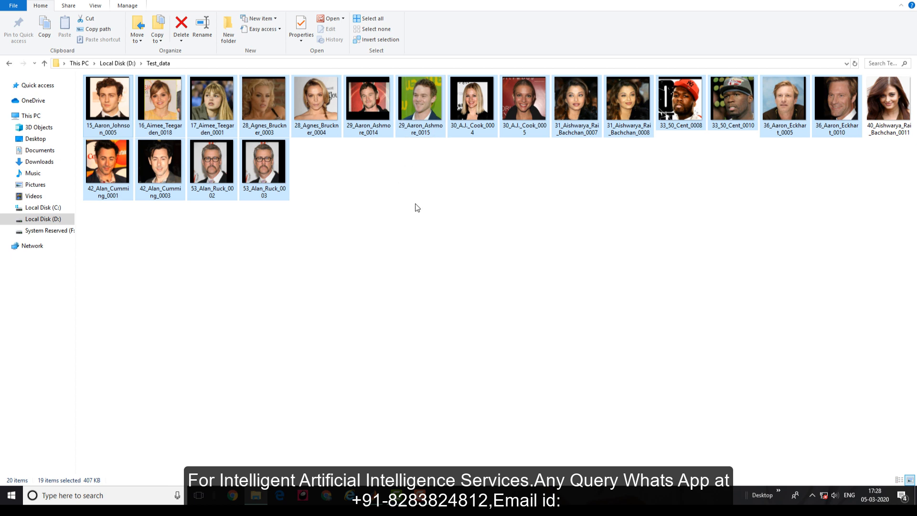
left_click(793, 194)
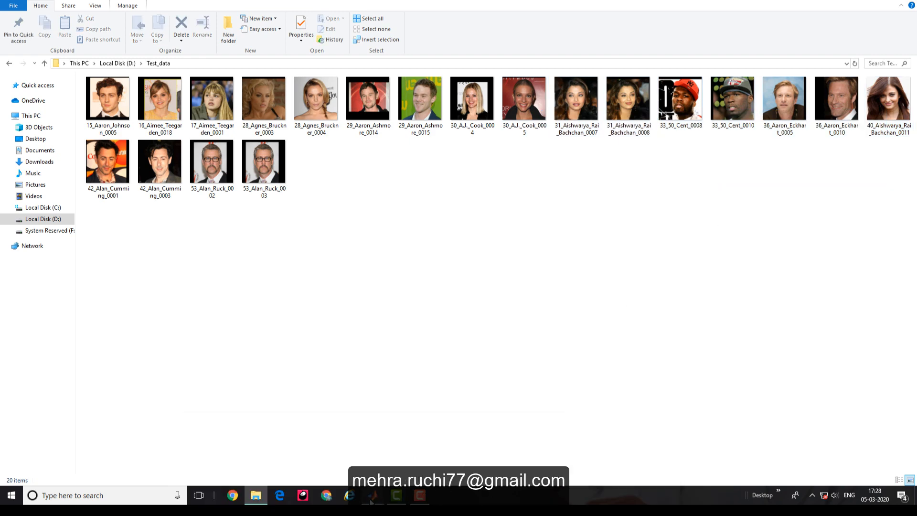
left_click(372, 496)
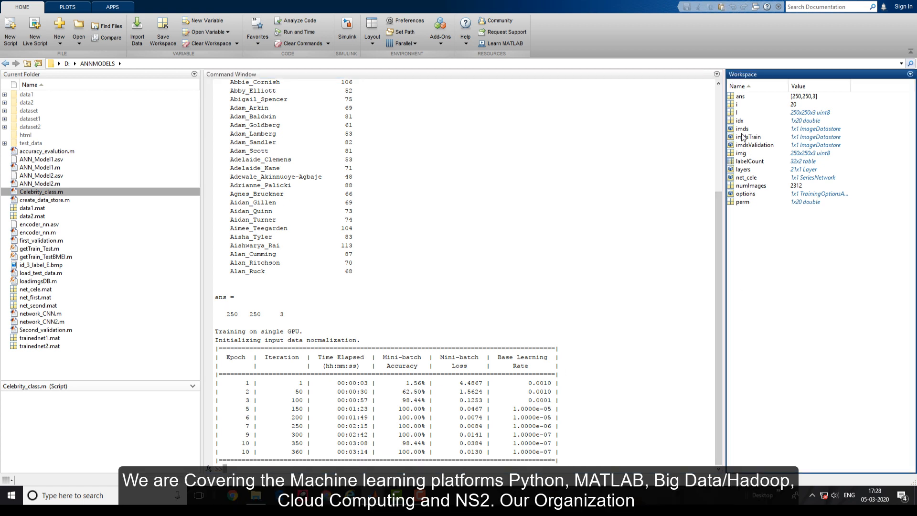
left_click(750, 161)
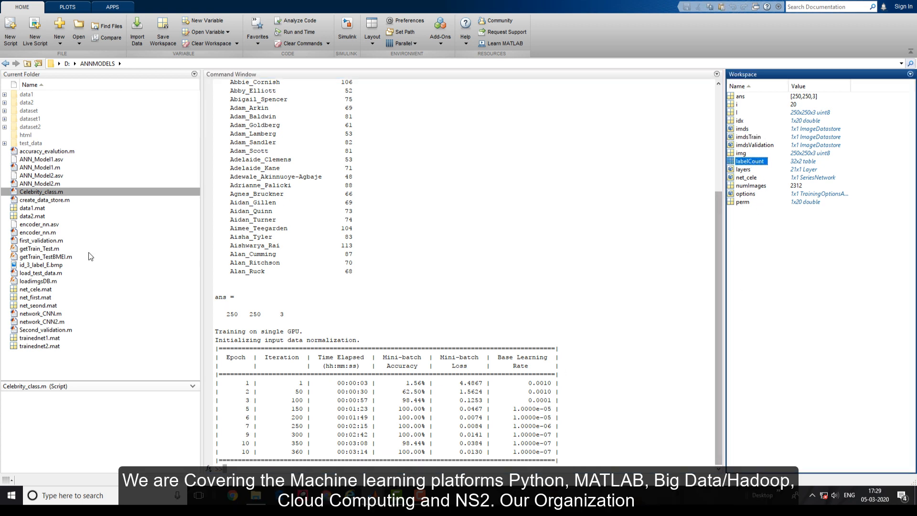
left_click(35, 289)
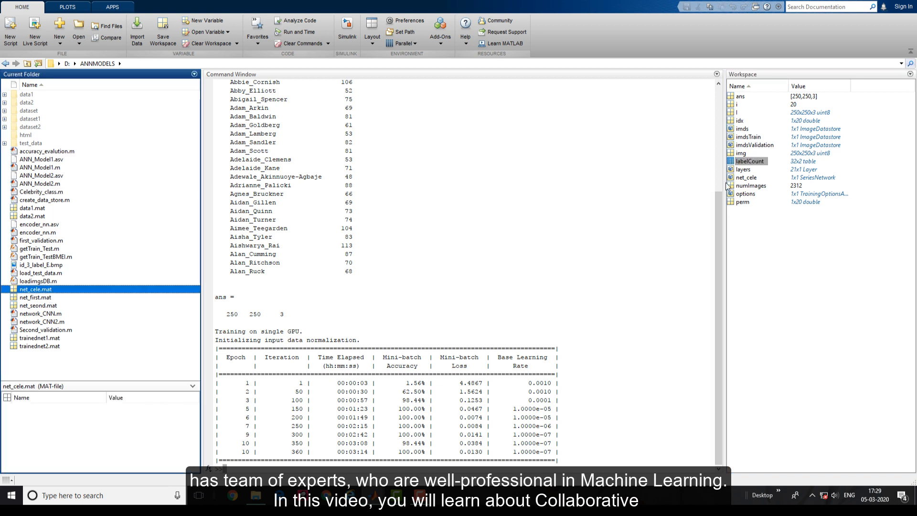
double_click(746, 177)
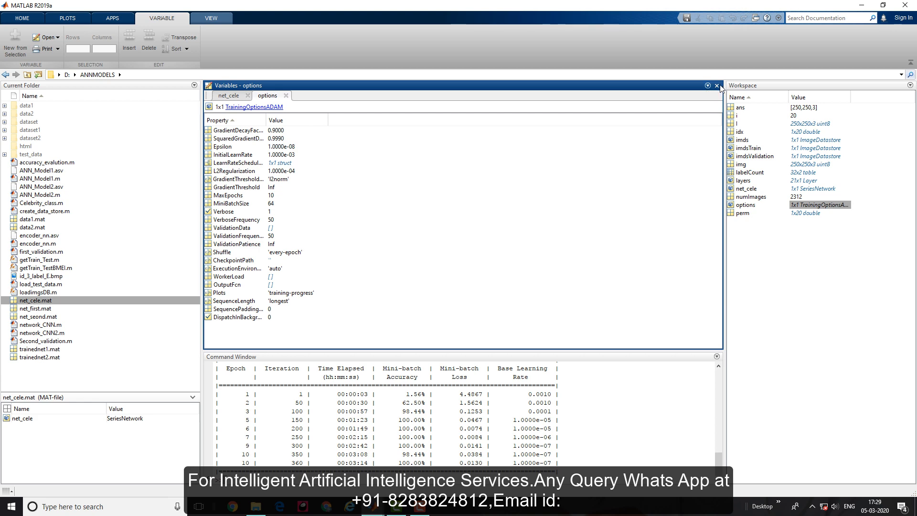
left_click(716, 85)
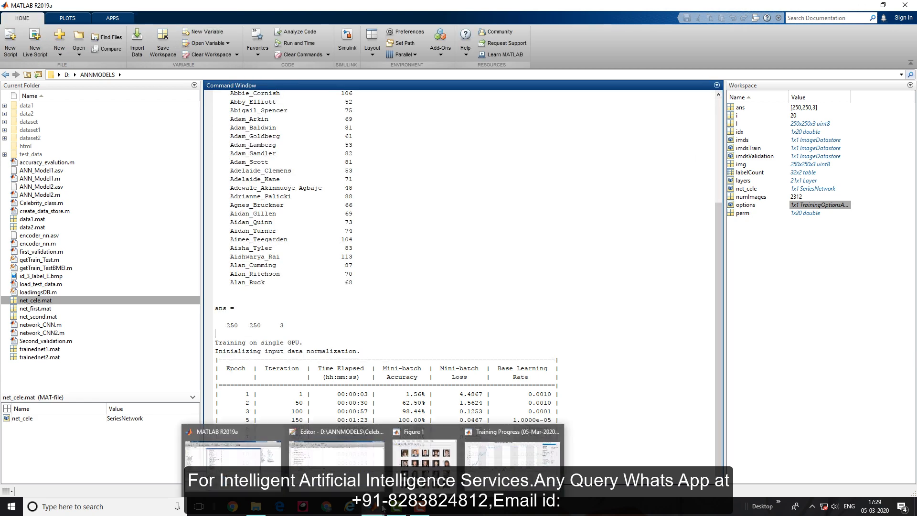
left_click(336, 450)
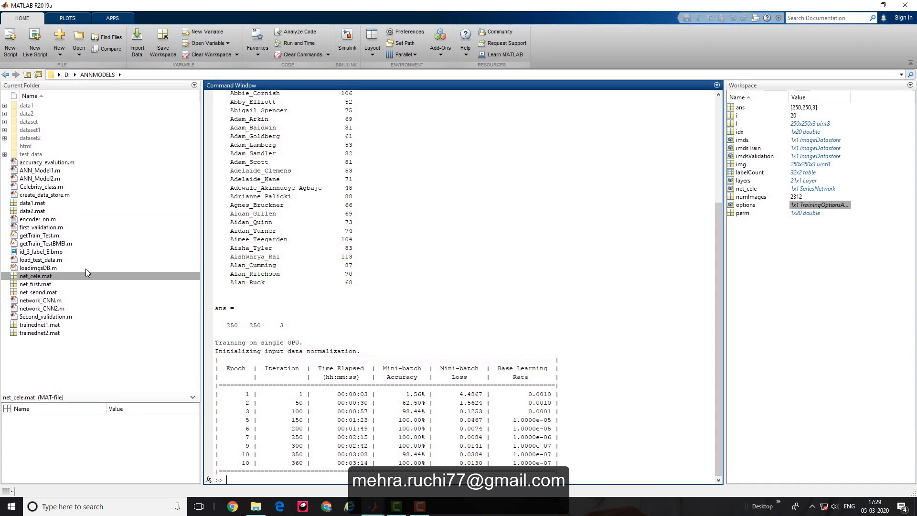
left_click(35, 276)
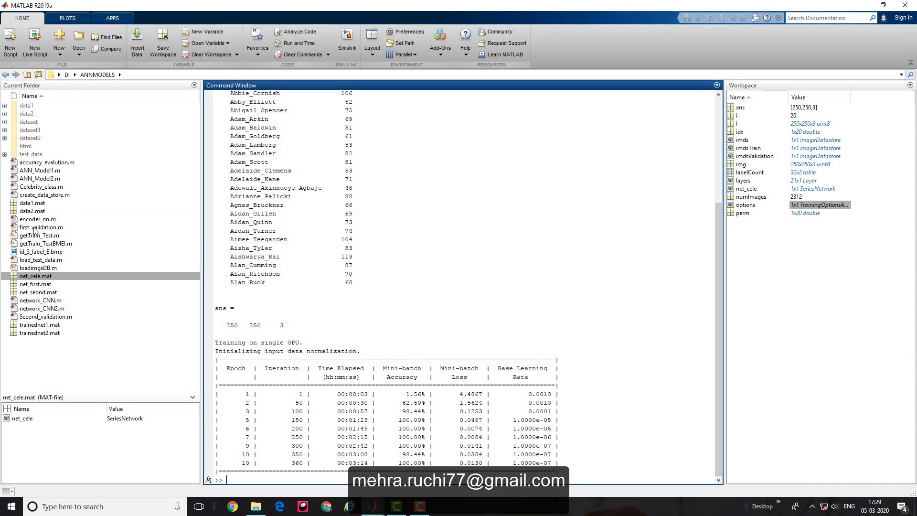
left_click(41, 259)
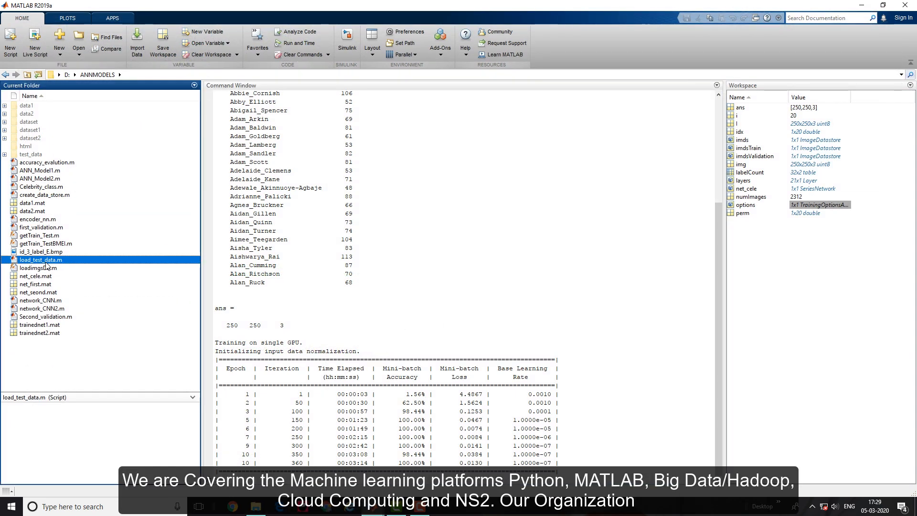
Step: Bring up load_test_data.m in the Editor and highlight its imageDatastore call for the Test_data images
double_click(40, 259)
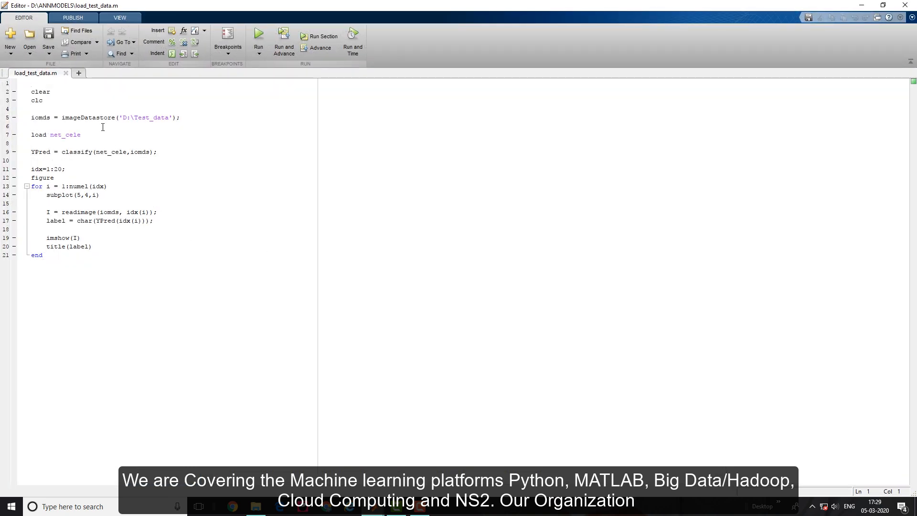
double_click(88, 118)
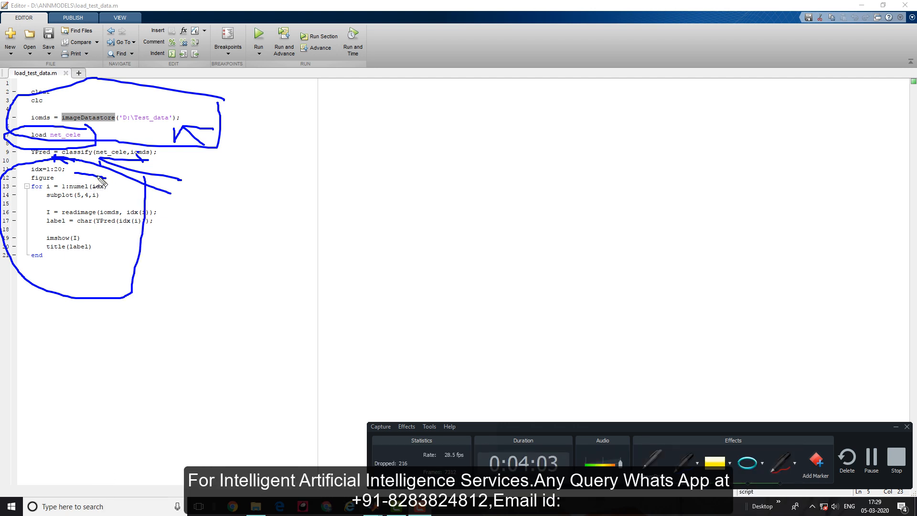
mouse_move(76, 176)
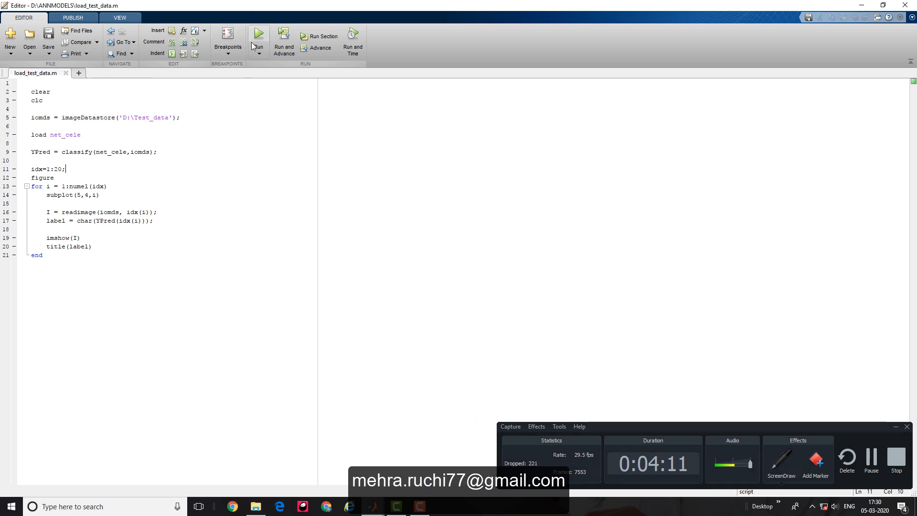
Step: Run load_test_data.m and maximize Figure 2 showing 20 test faces titled with predicted celebrity names
left_click(258, 33)
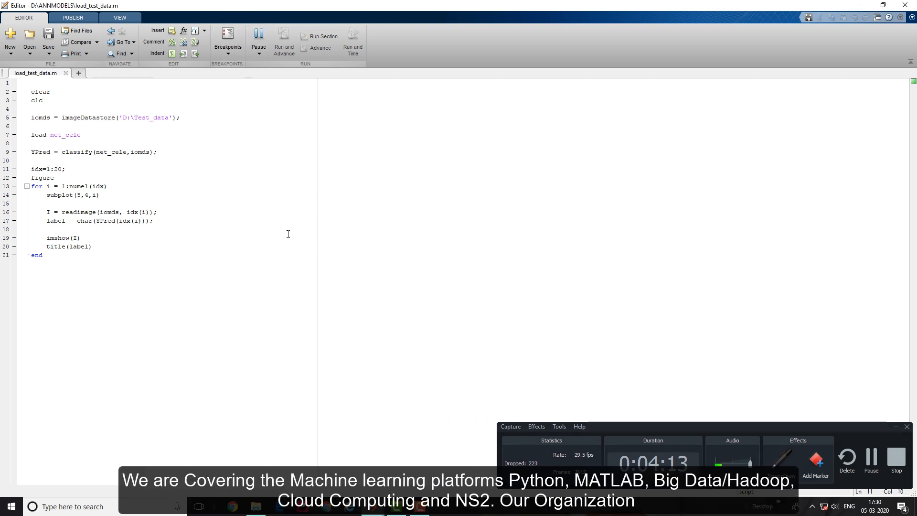
left_click(258, 33)
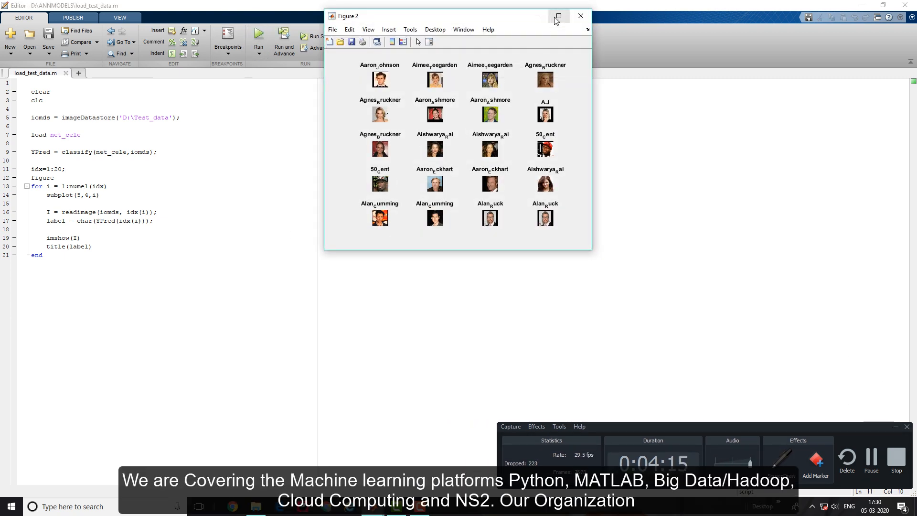
left_click(557, 16)
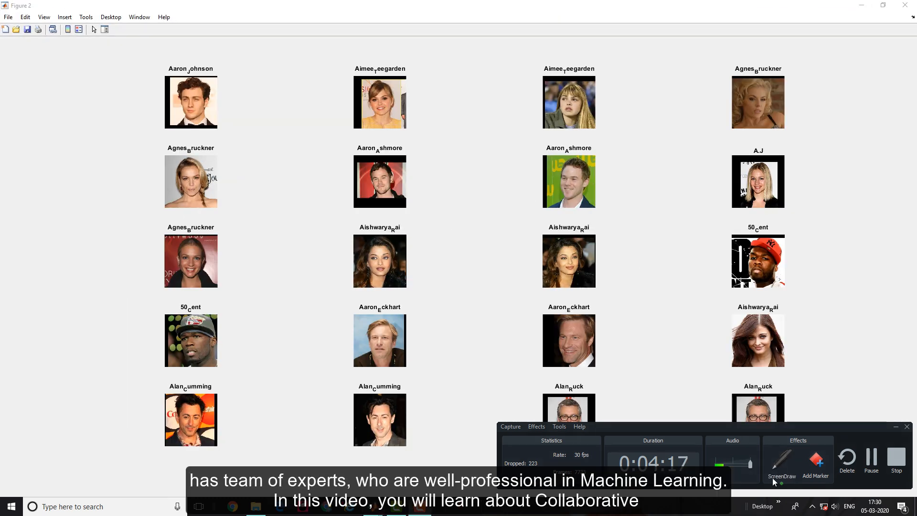
mouse_move(853, 321)
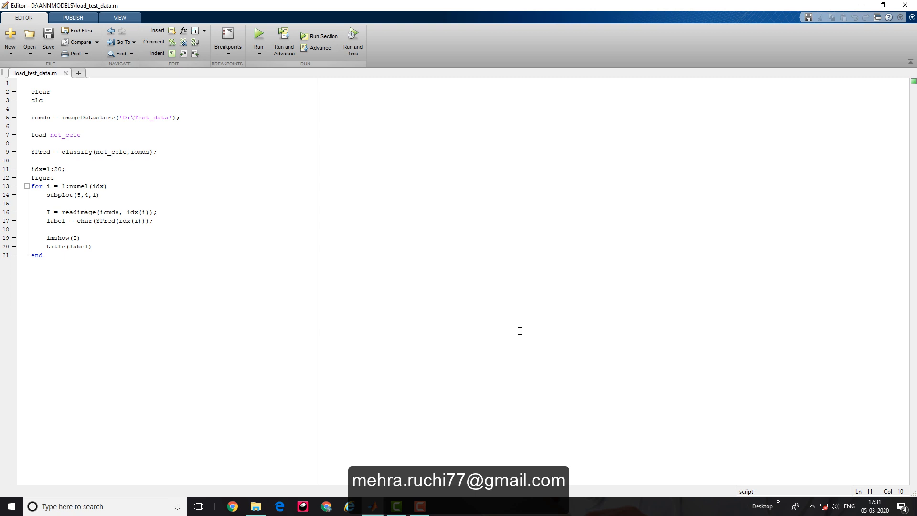
left_click(65, 169)
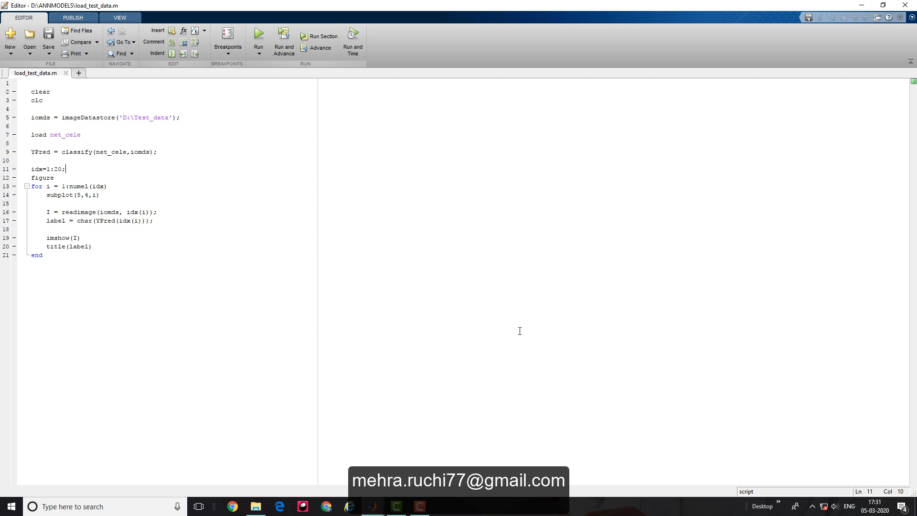